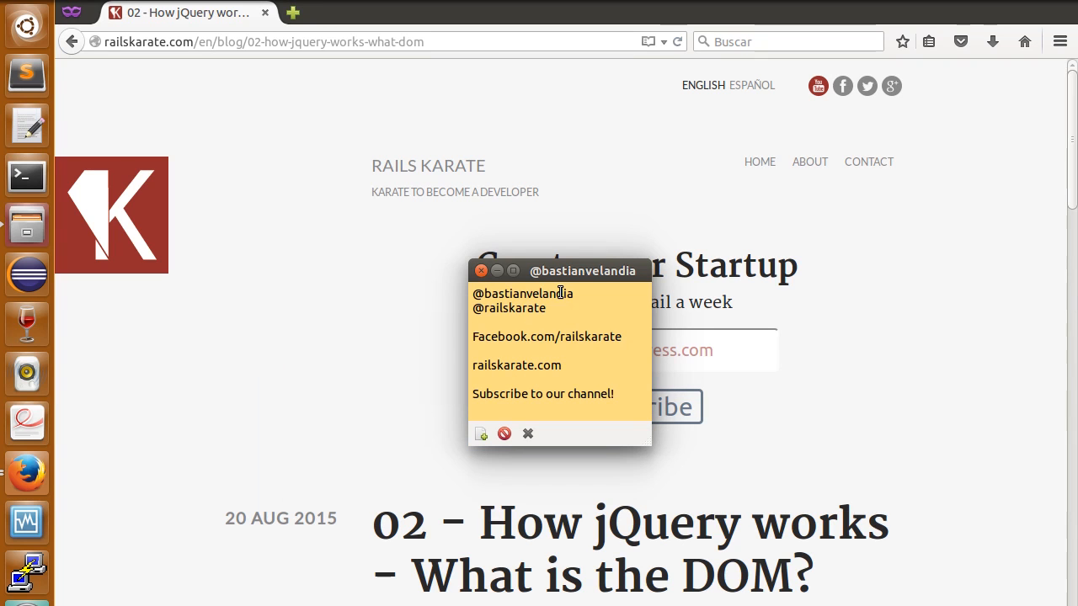
Review the lesson page, then switch to the c9.io Workspaces dashboard window
double_click(515, 308)
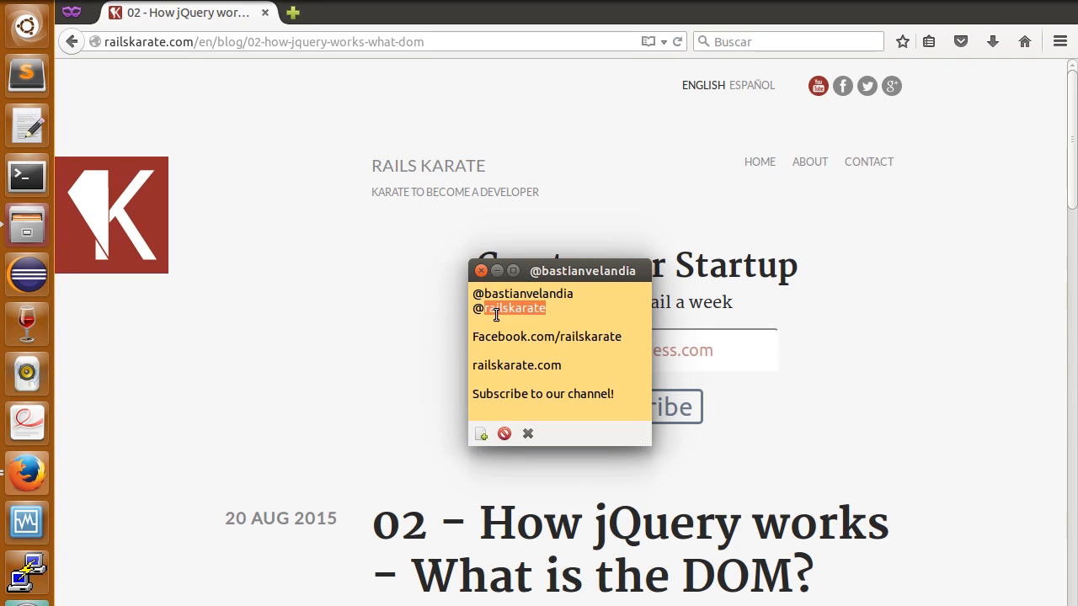
mouse_move(501, 327)
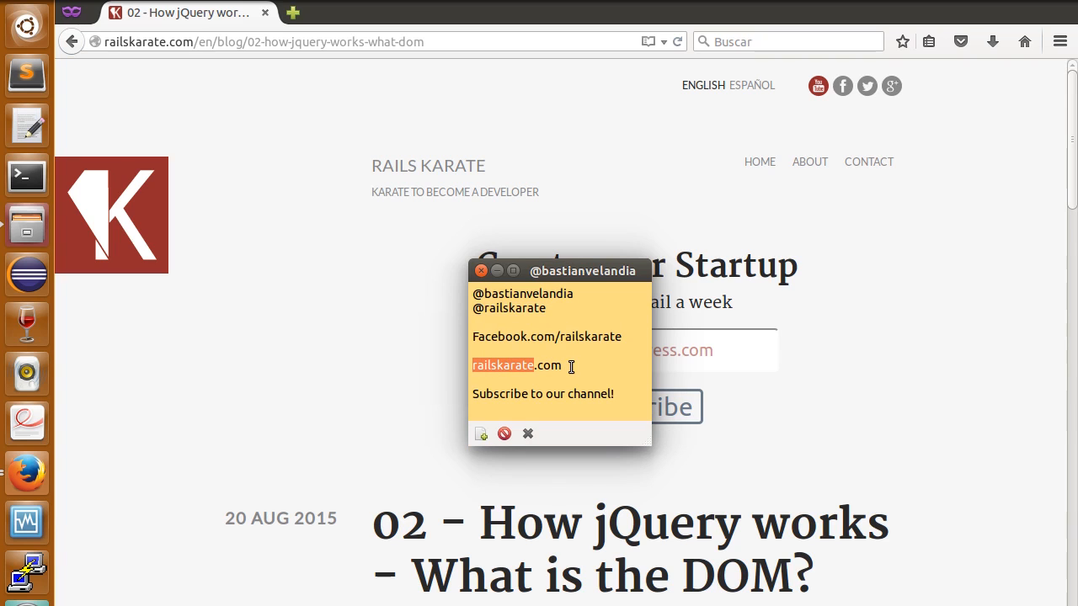
left_click(481, 270)
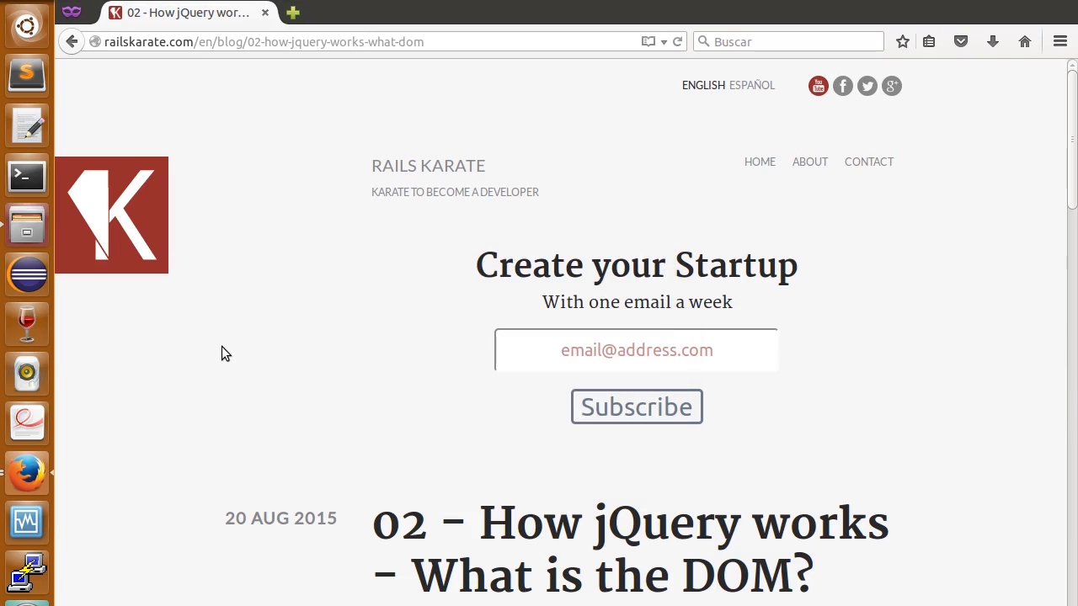
scroll("down", 3)
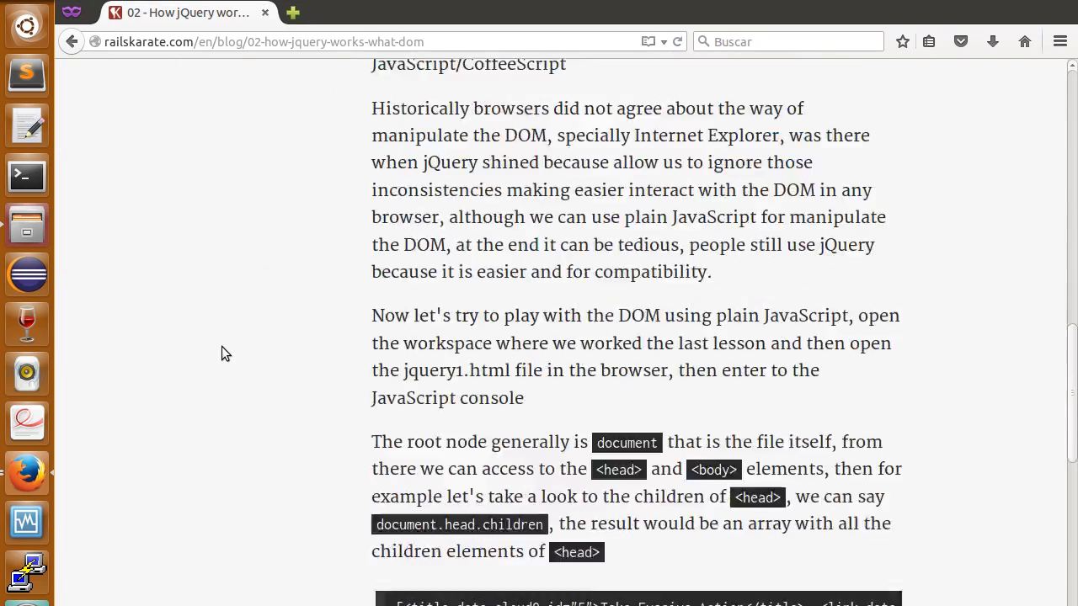
scroll("down", 3)
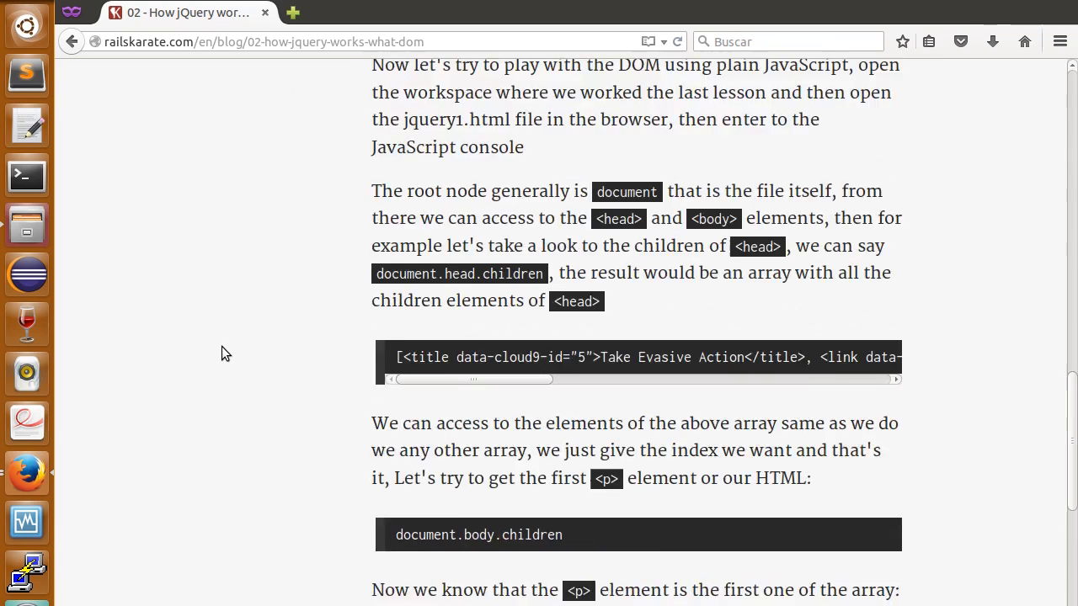
scroll("up", 3)
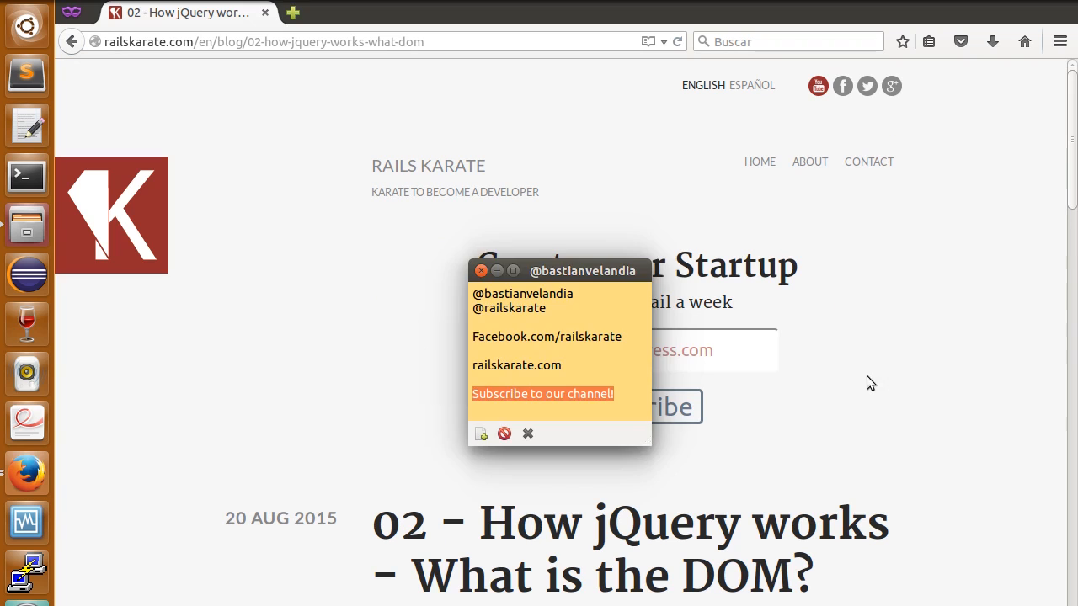
left_click(481, 270)
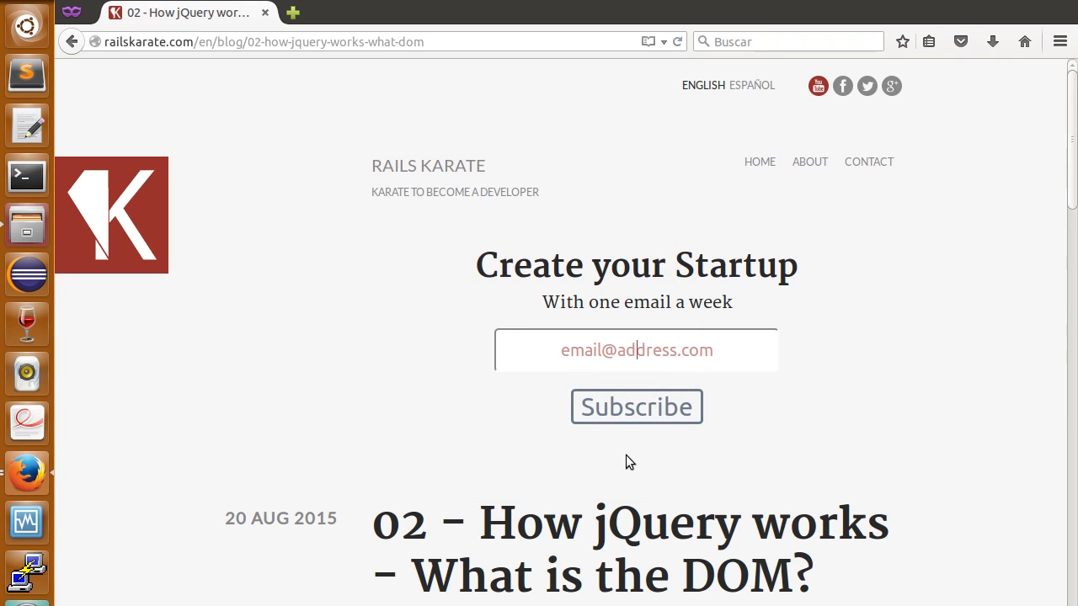
mouse_move(472, 447)
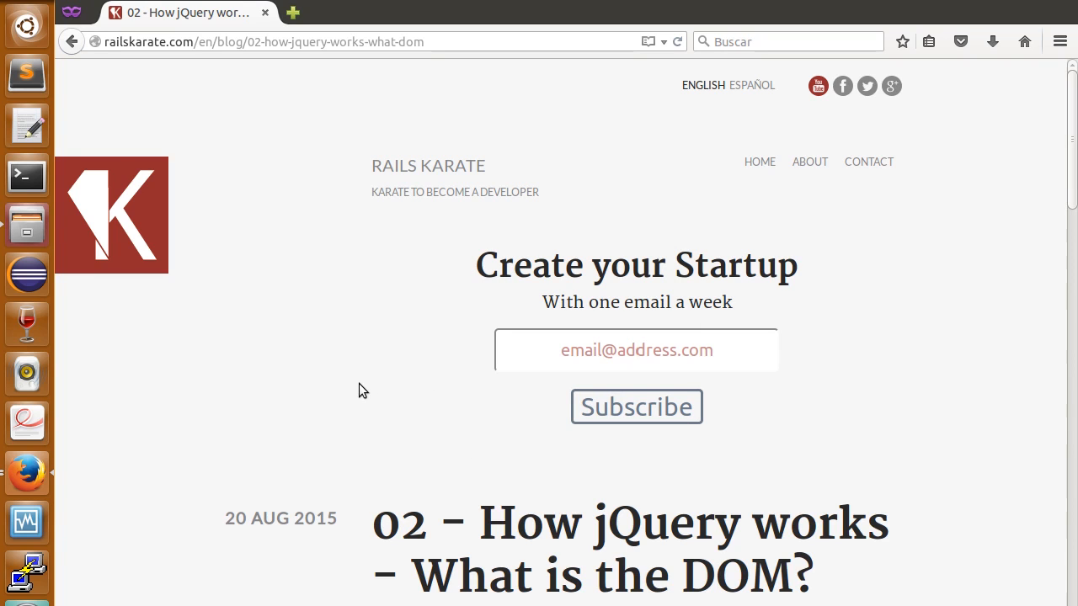
left_click(635, 351)
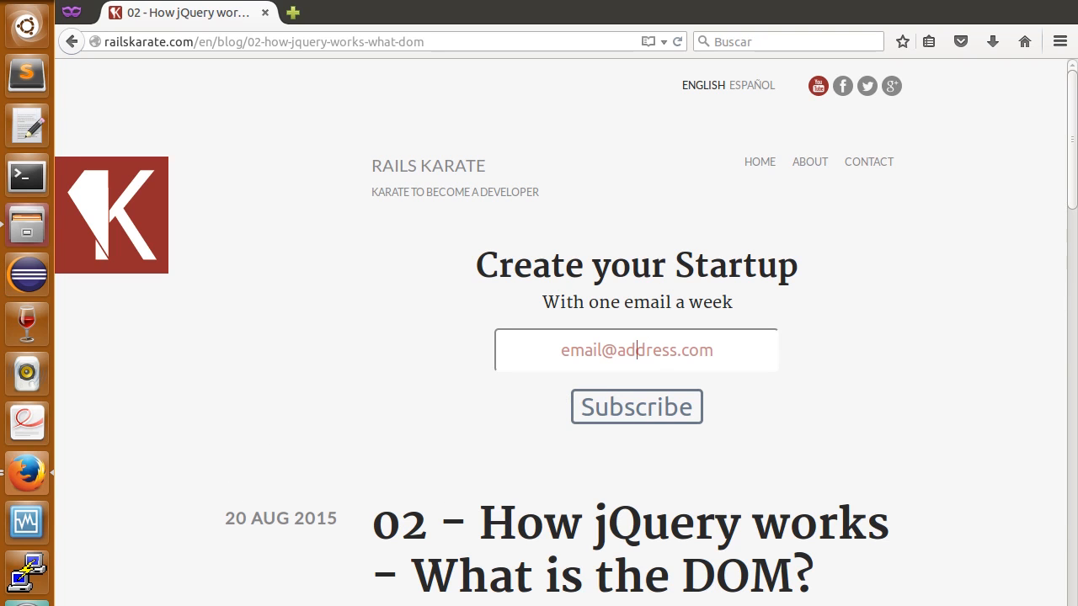
key("alt+Tab")
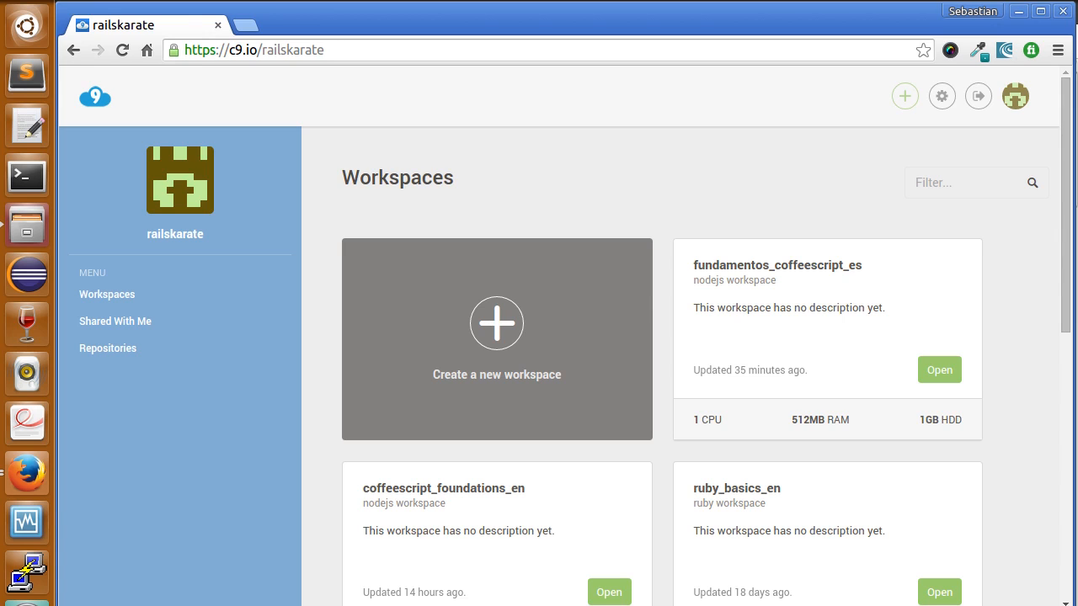
mouse_move(353, 465)
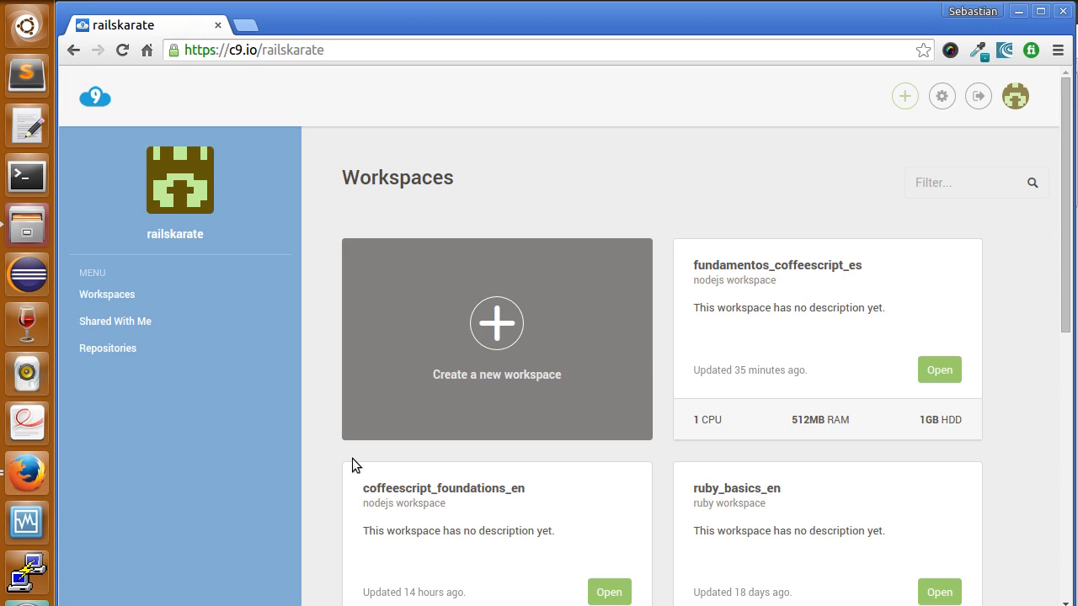
mouse_move(589, 526)
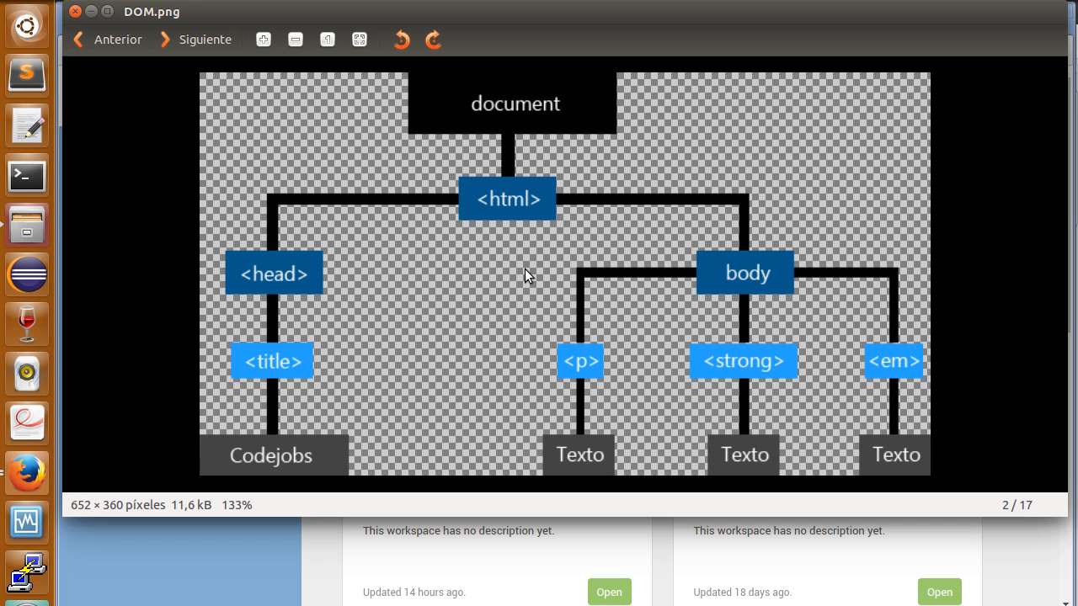
mouse_move(413, 178)
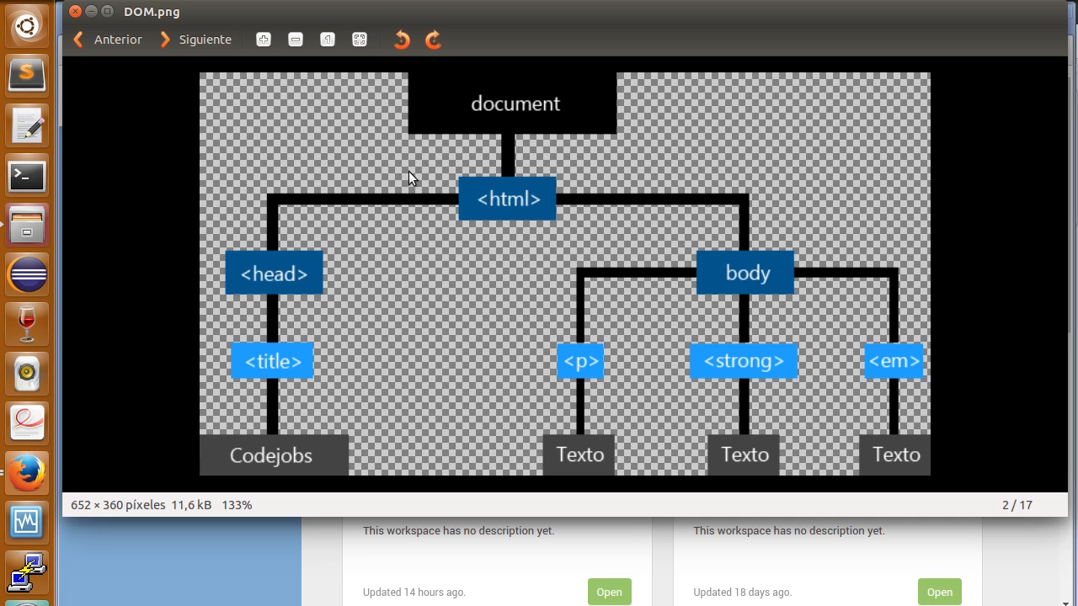
mouse_move(522, 103)
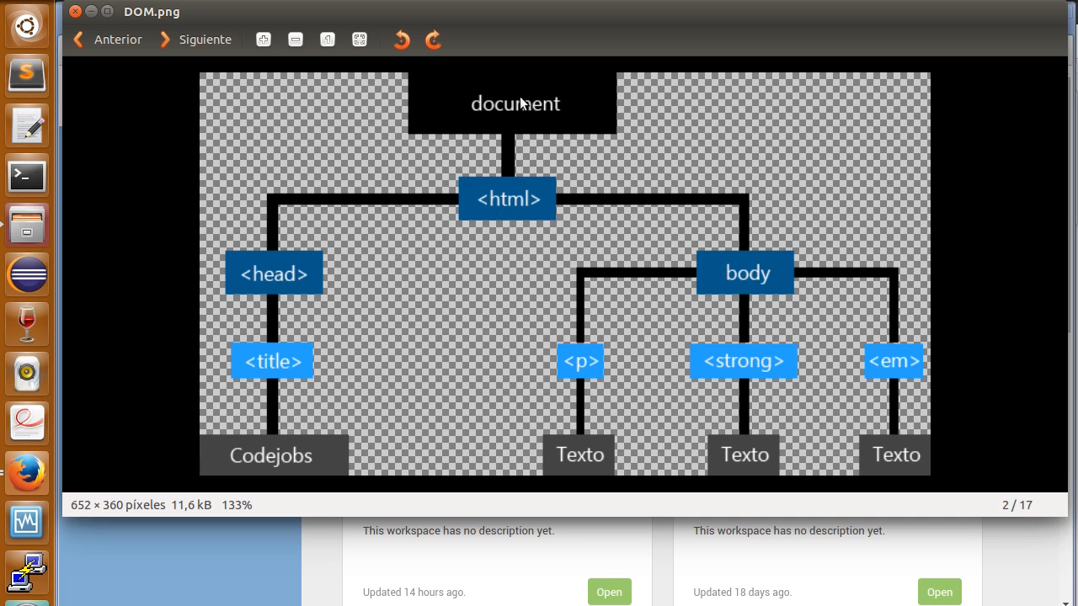
mouse_move(457, 120)
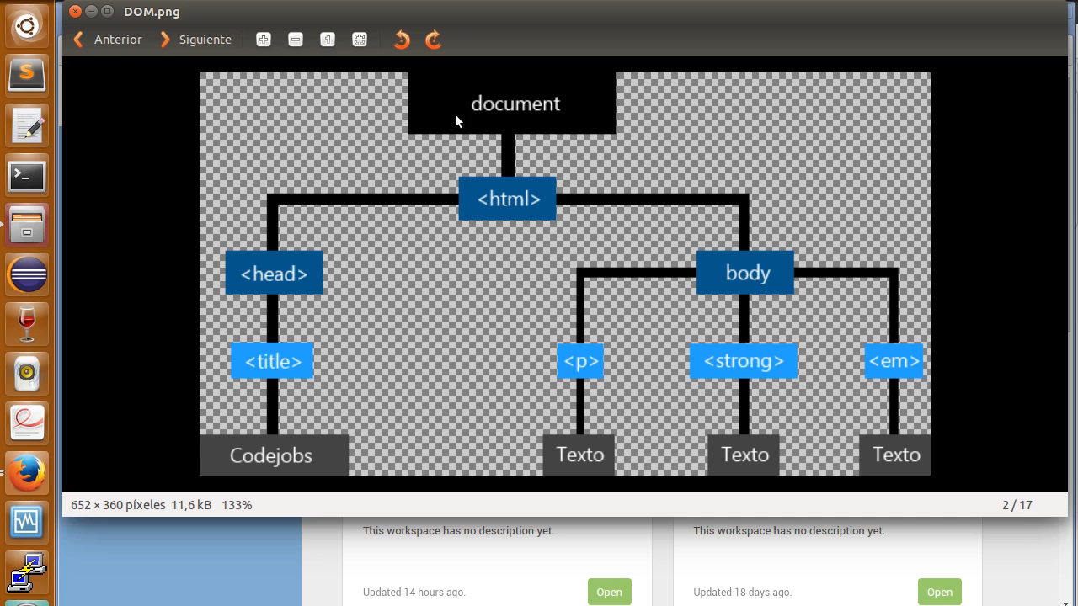
mouse_move(537, 166)
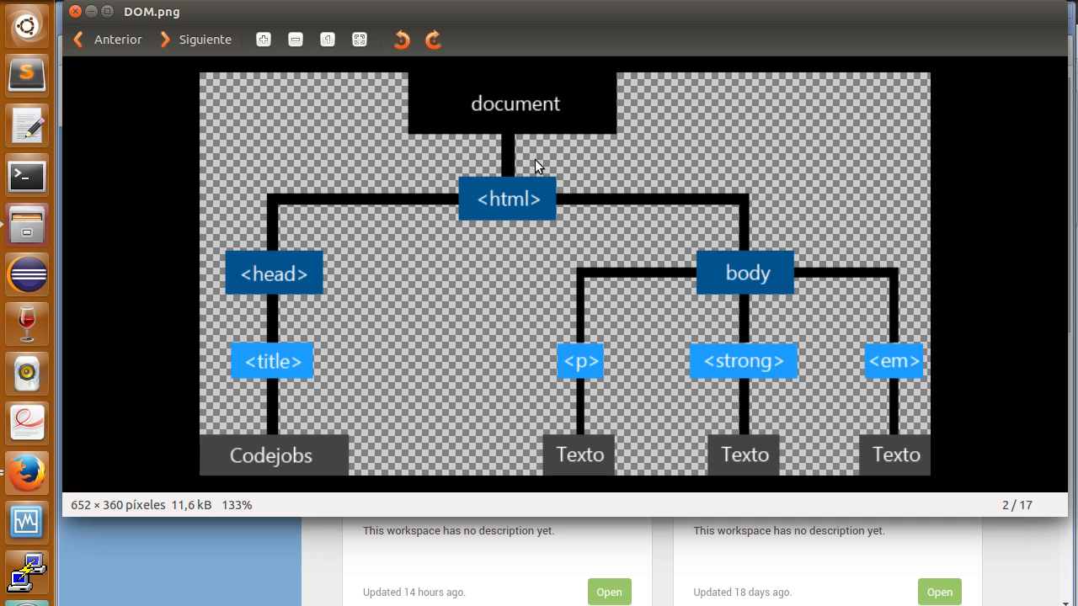
mouse_move(678, 417)
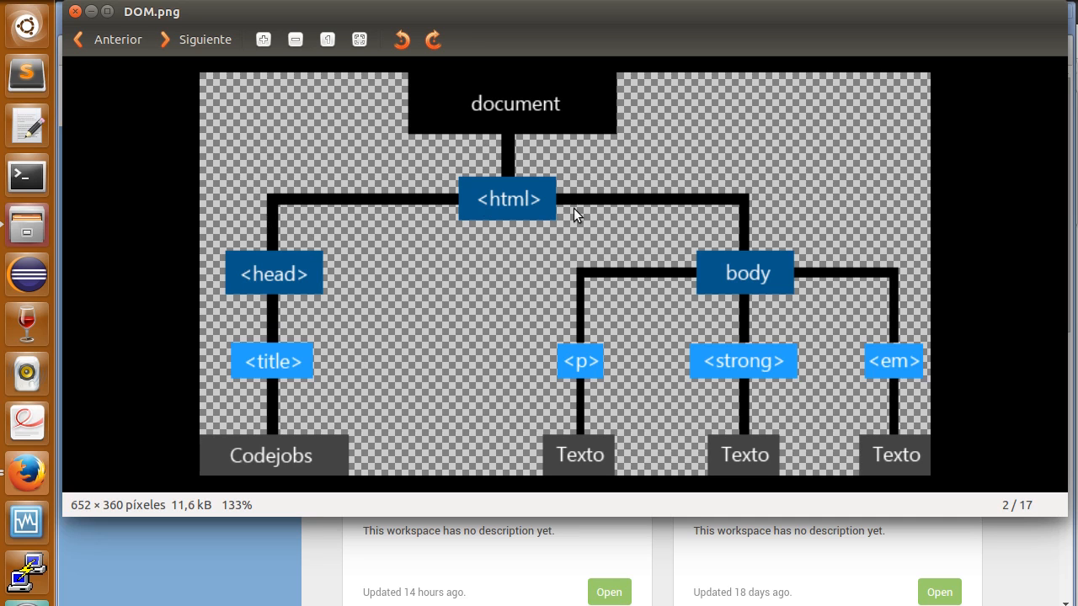
mouse_move(830, 359)
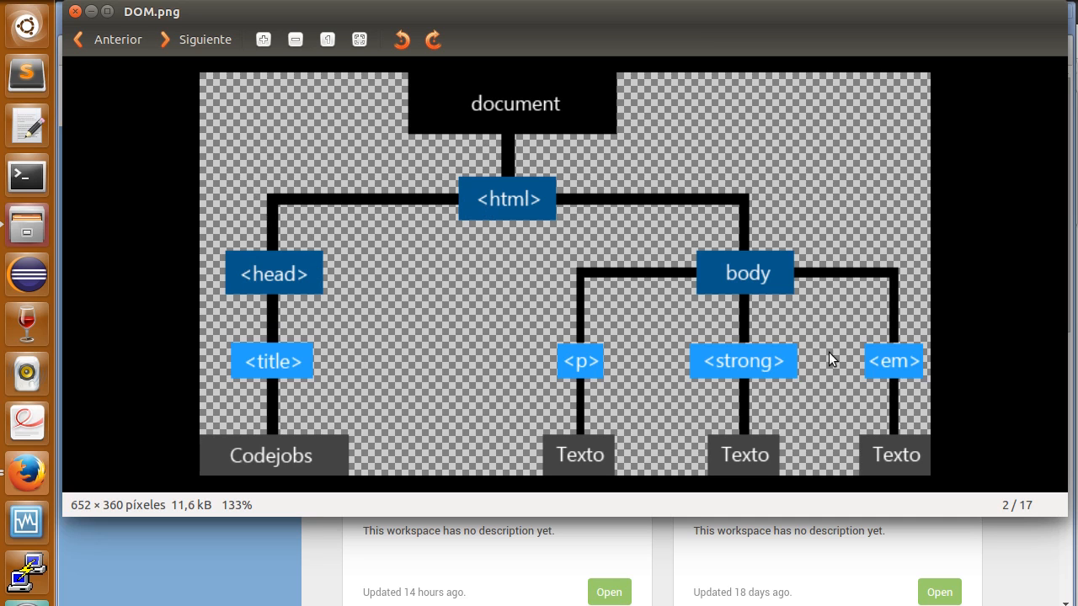
mouse_move(258, 274)
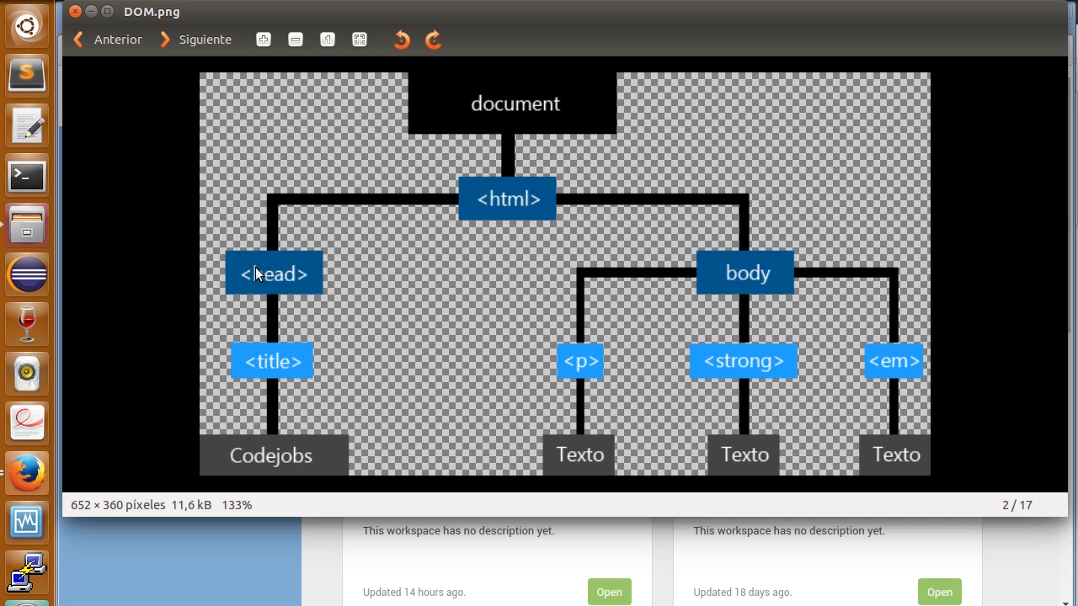
mouse_move(283, 422)
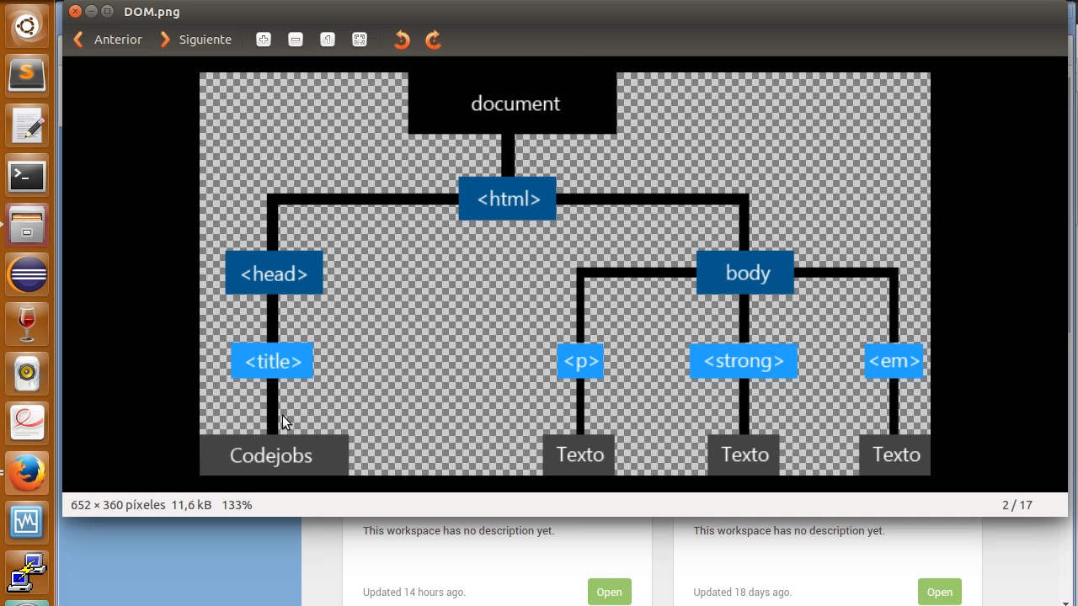
mouse_move(767, 276)
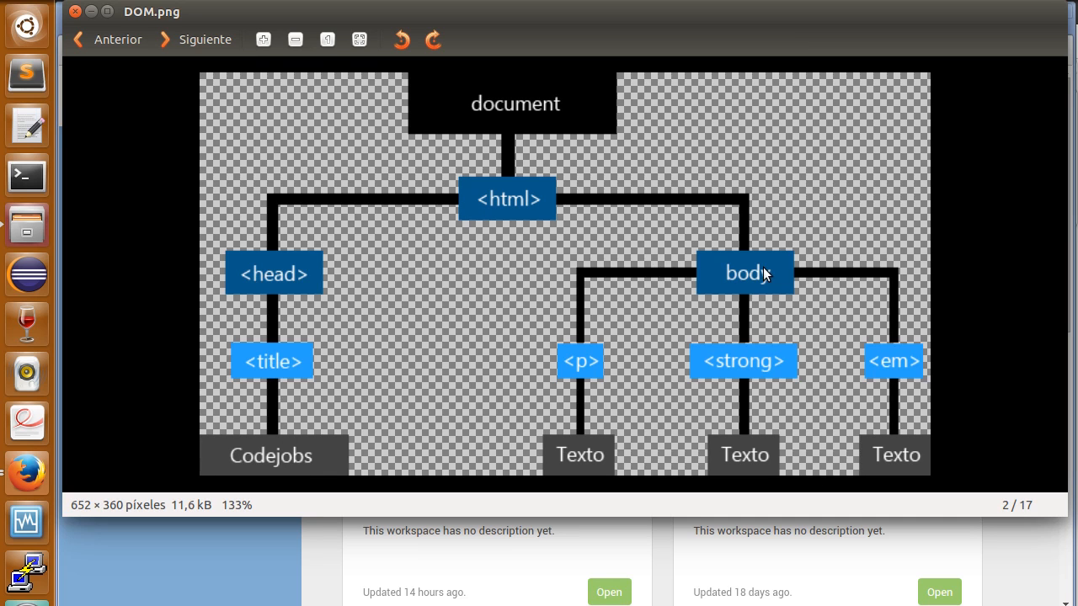
mouse_move(575, 360)
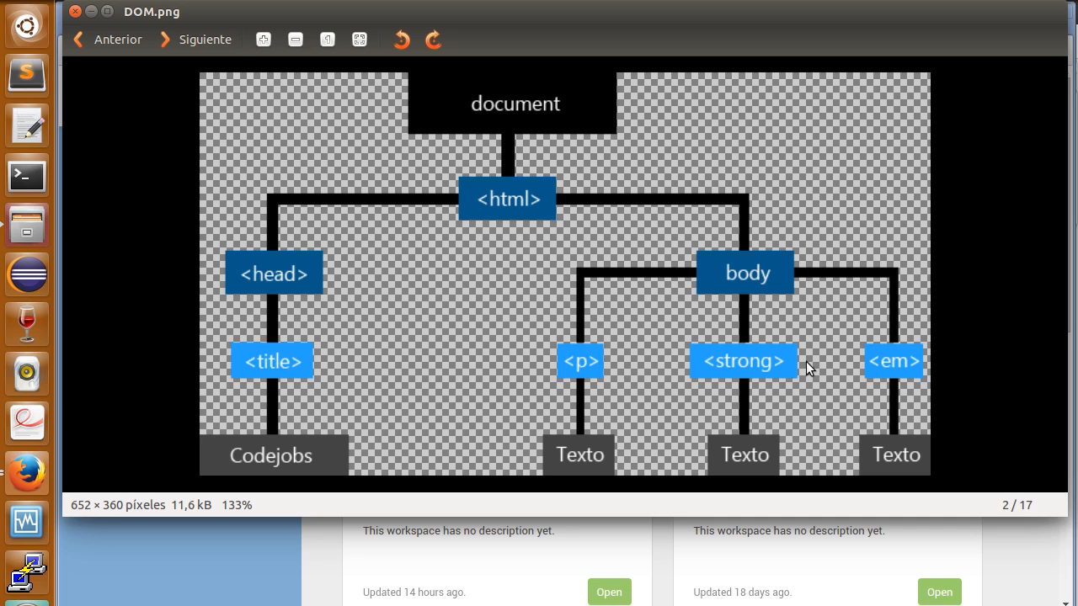
mouse_move(522, 362)
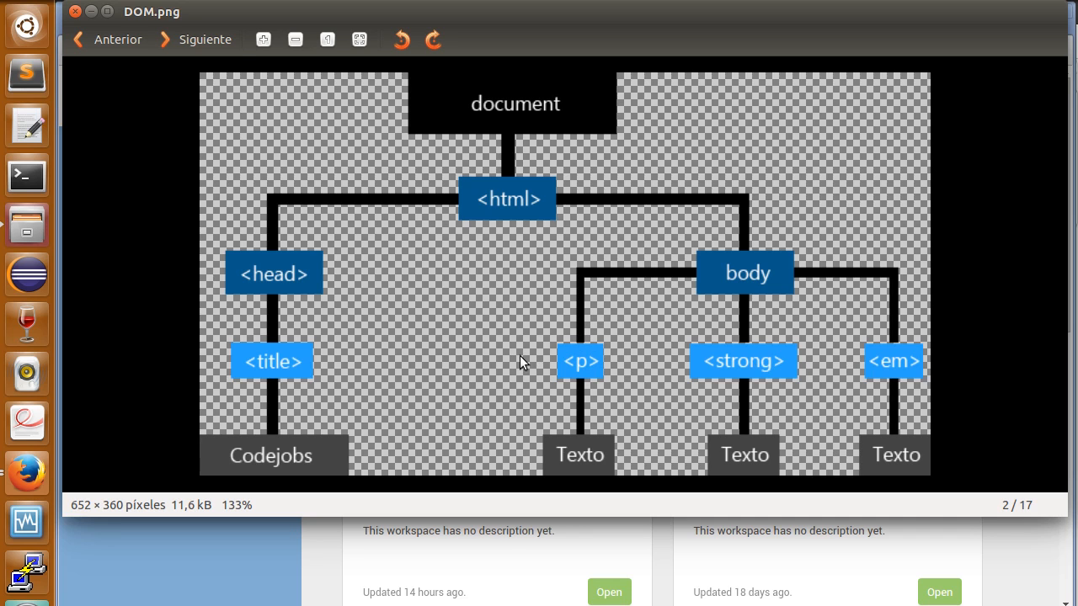
mouse_move(460, 301)
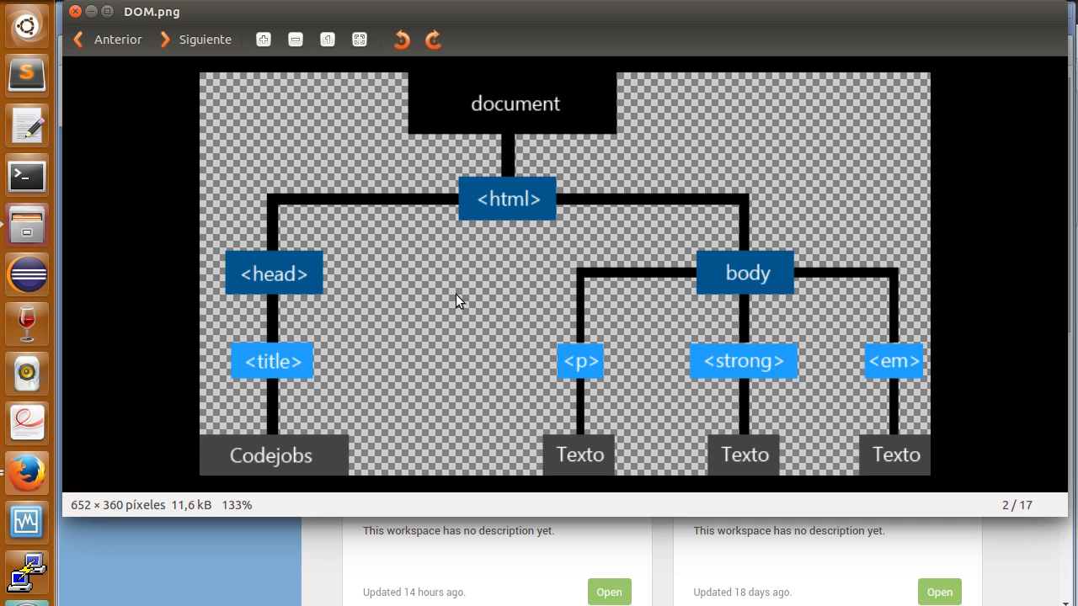
mouse_move(714, 175)
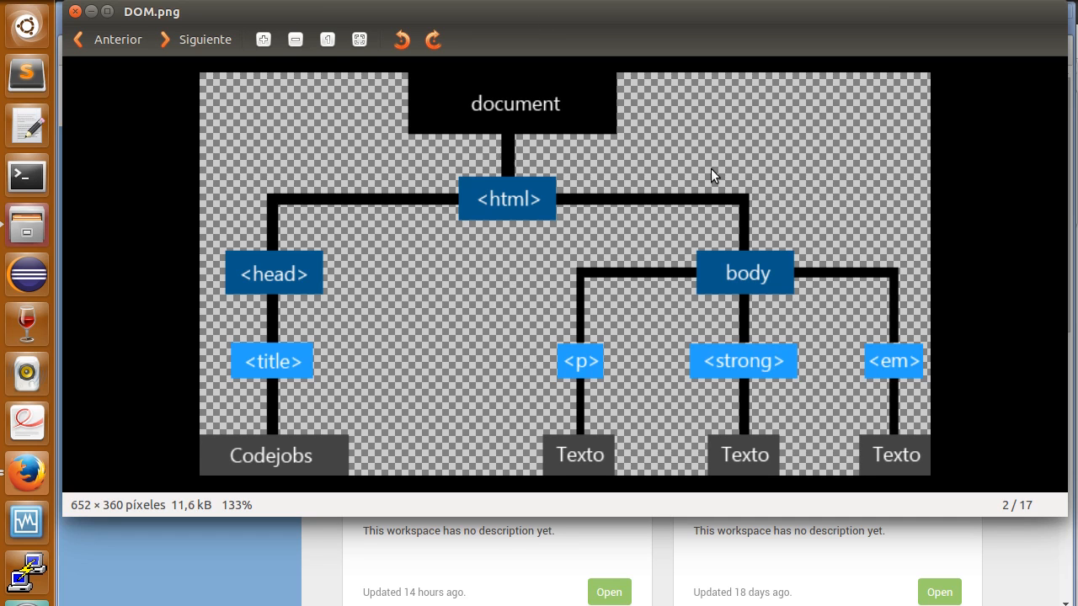
mouse_move(337, 105)
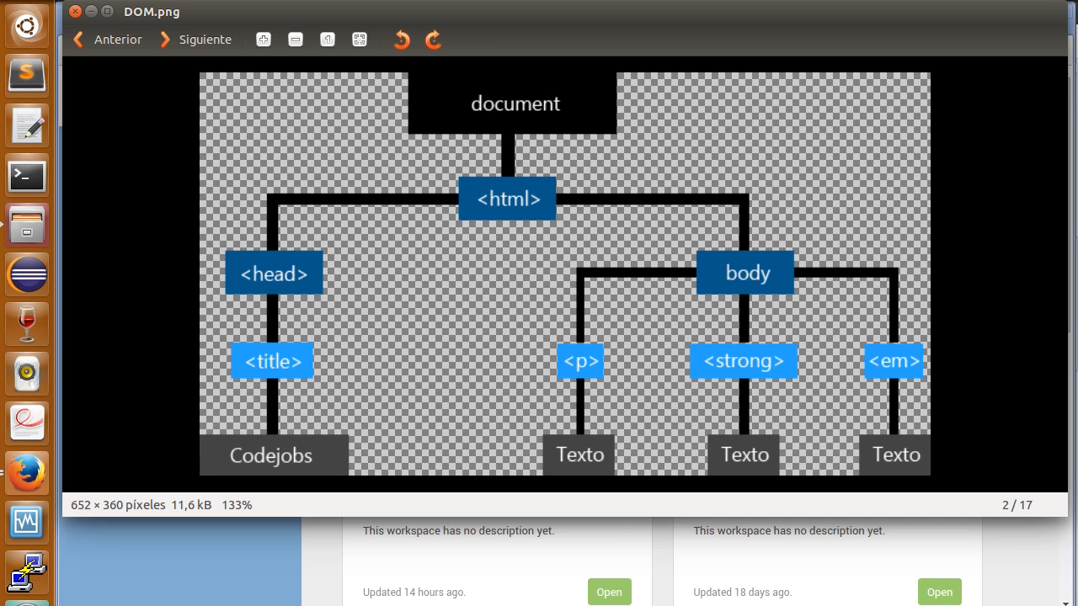
mouse_move(224, 602)
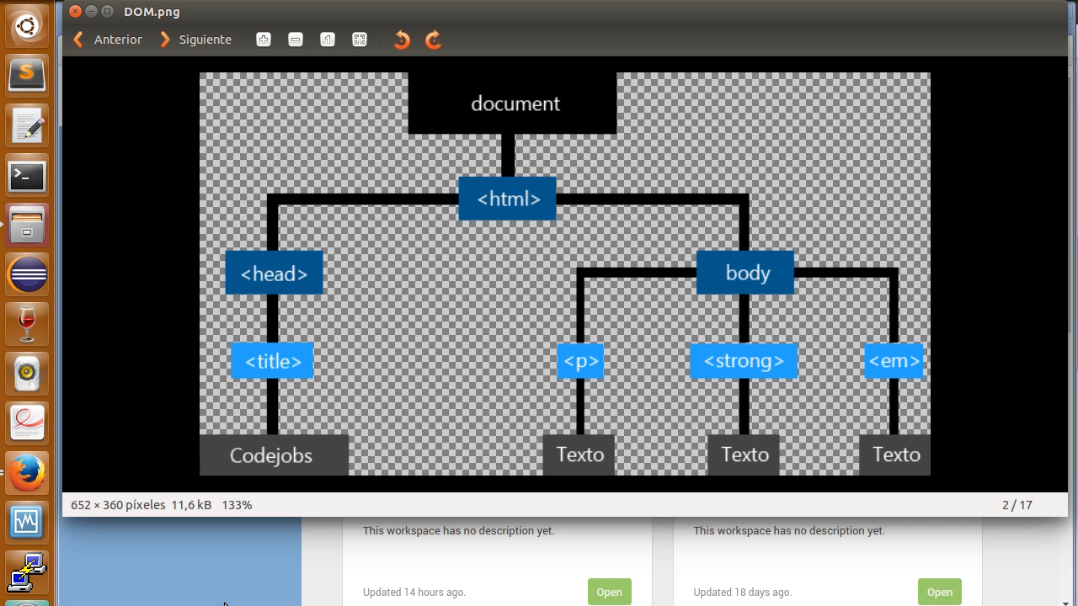
mouse_move(264, 552)
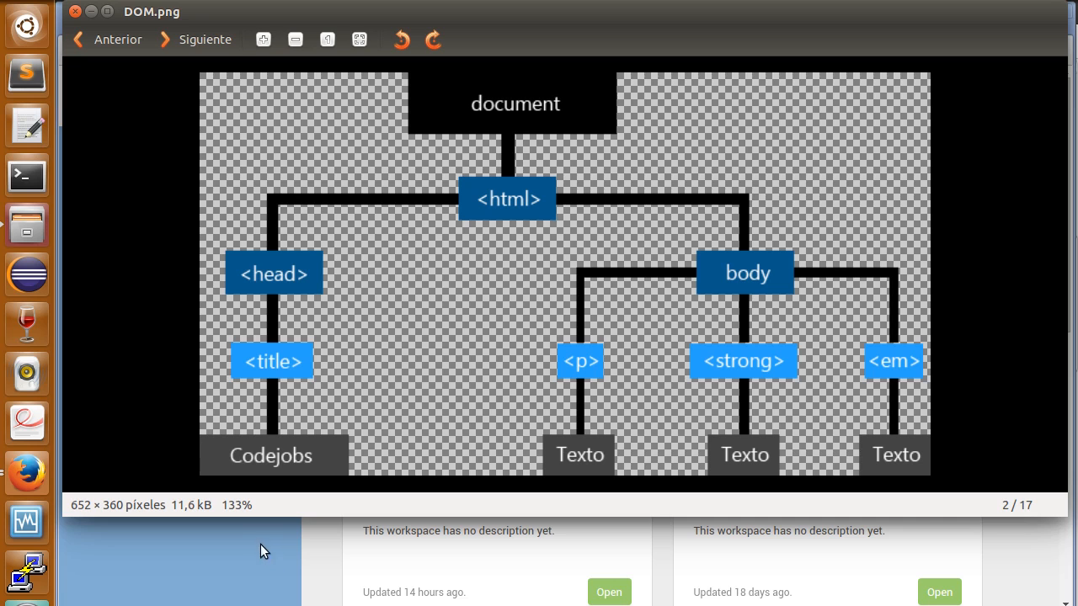
mouse_move(254, 551)
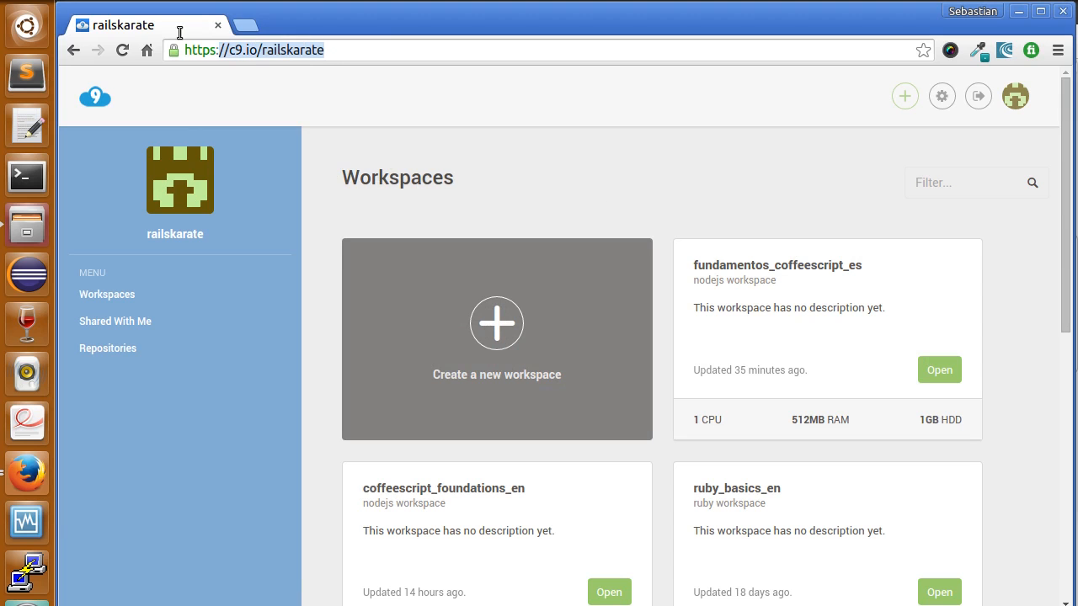
Scroll down the dashboard and open the coffeescript_foundations_en workspace card
scroll("down", 3)
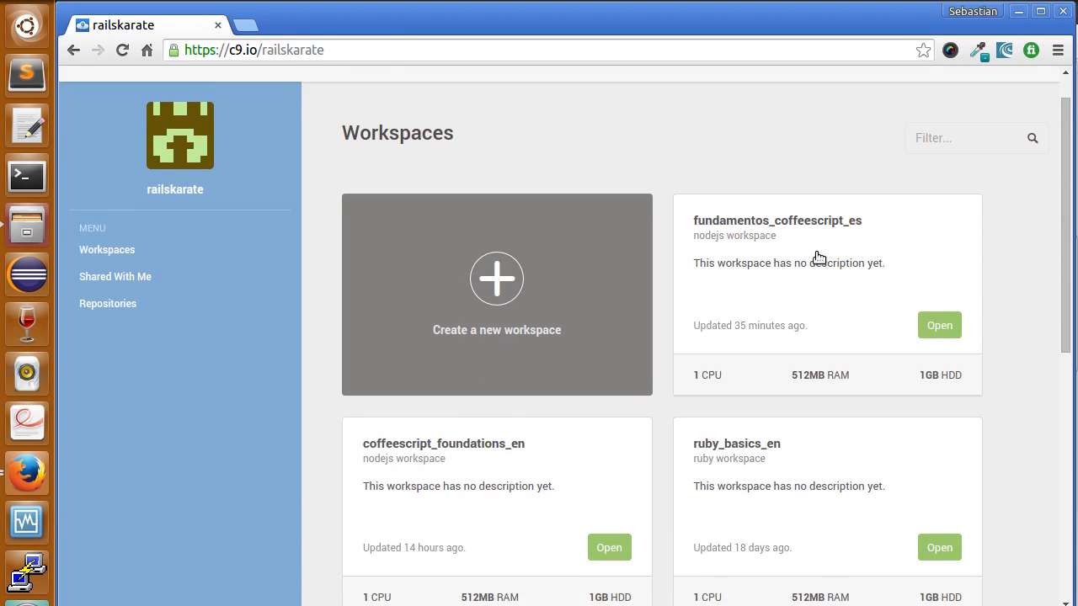
scroll("down", 3)
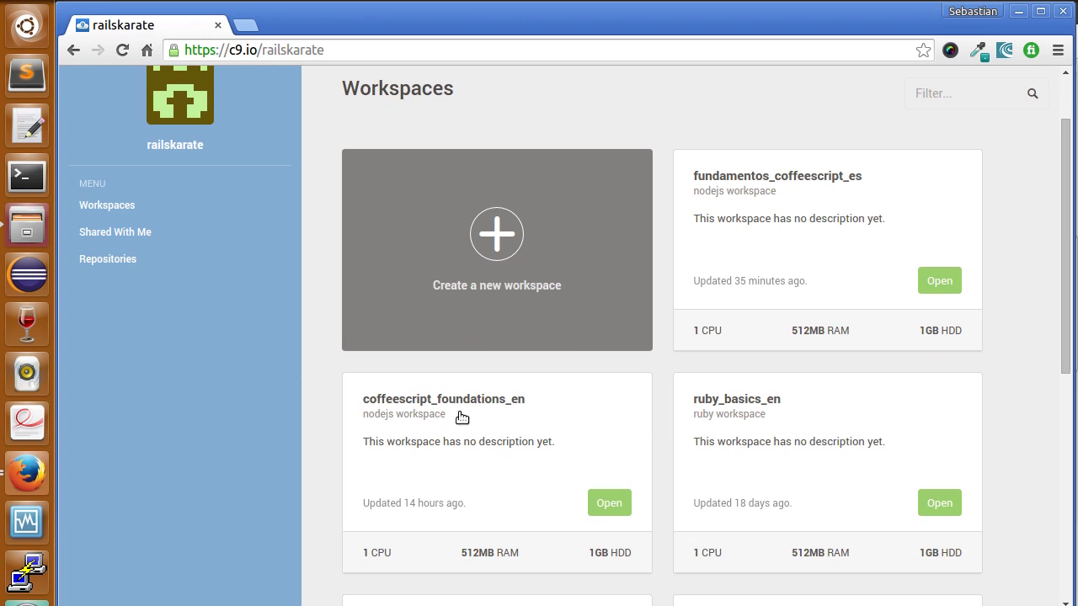
mouse_move(526, 419)
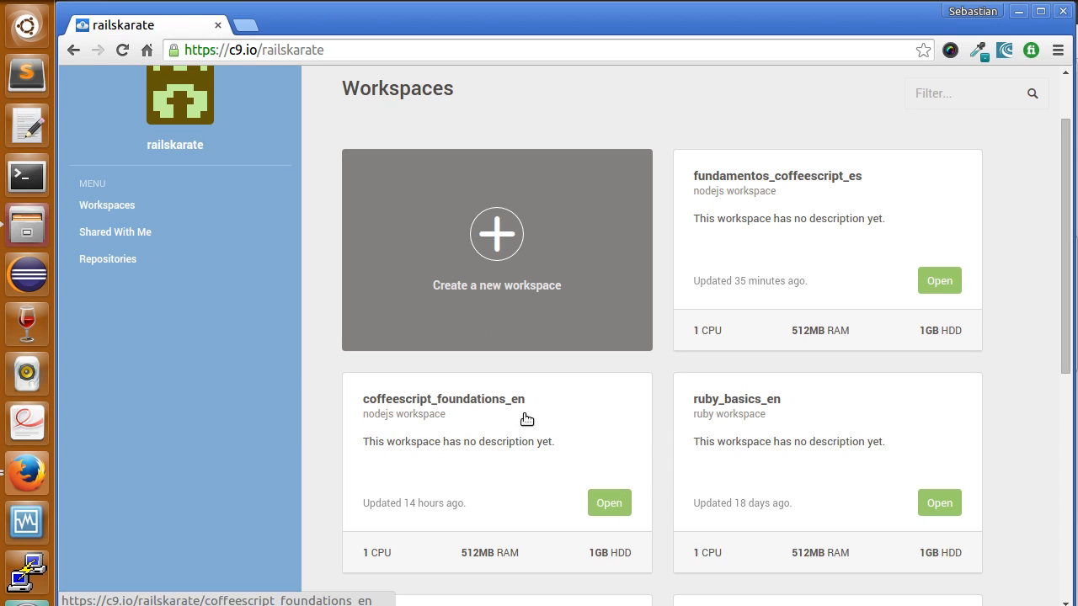
mouse_move(638, 482)
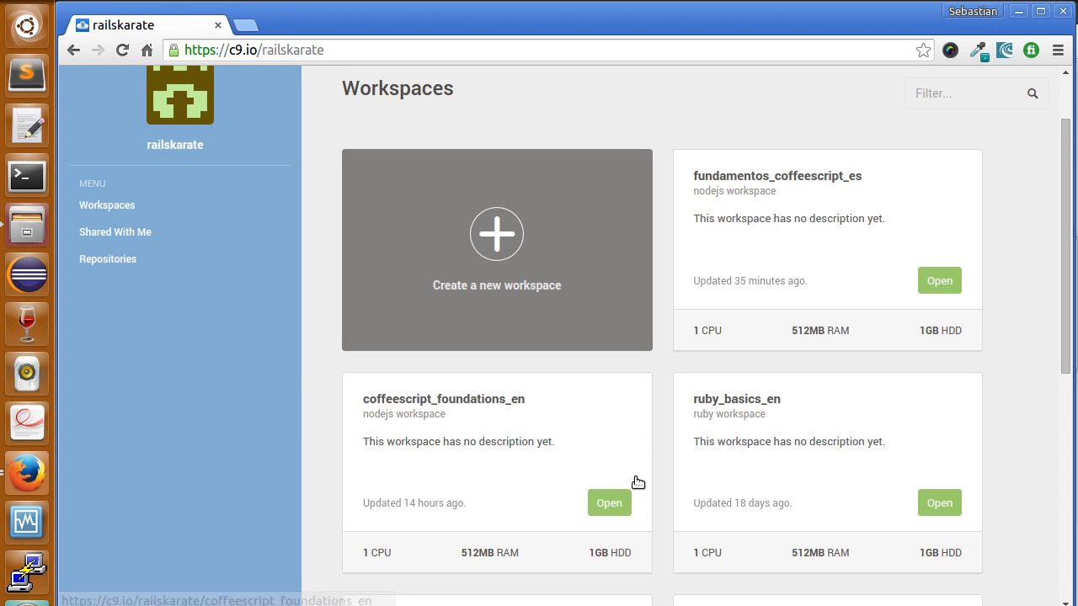
left_click(609, 503)
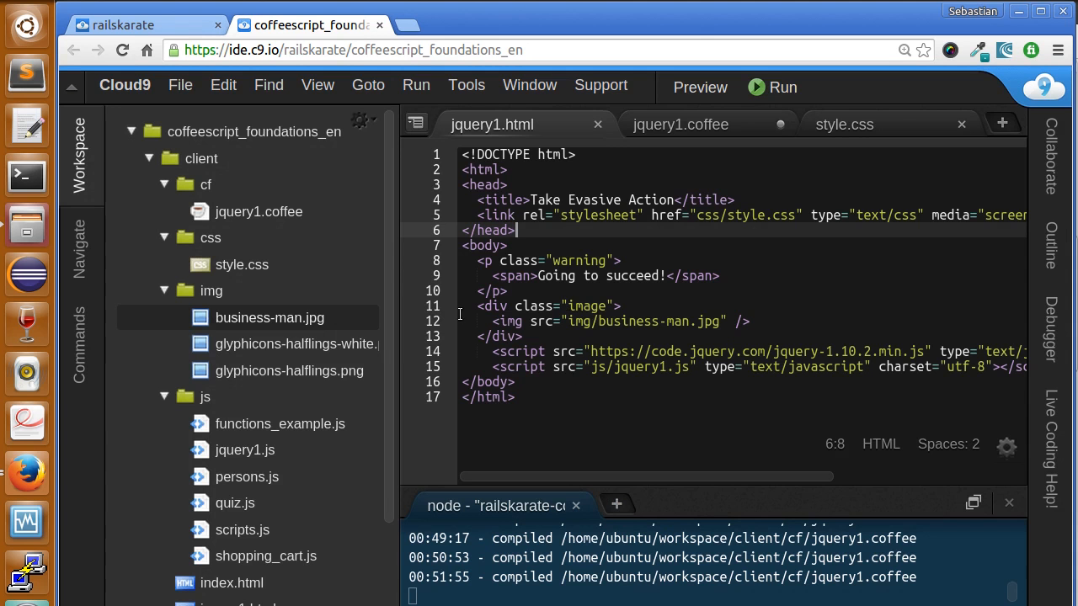
Preview jquery1.html from its context menu in the workspace file tree
scroll("down", 3)
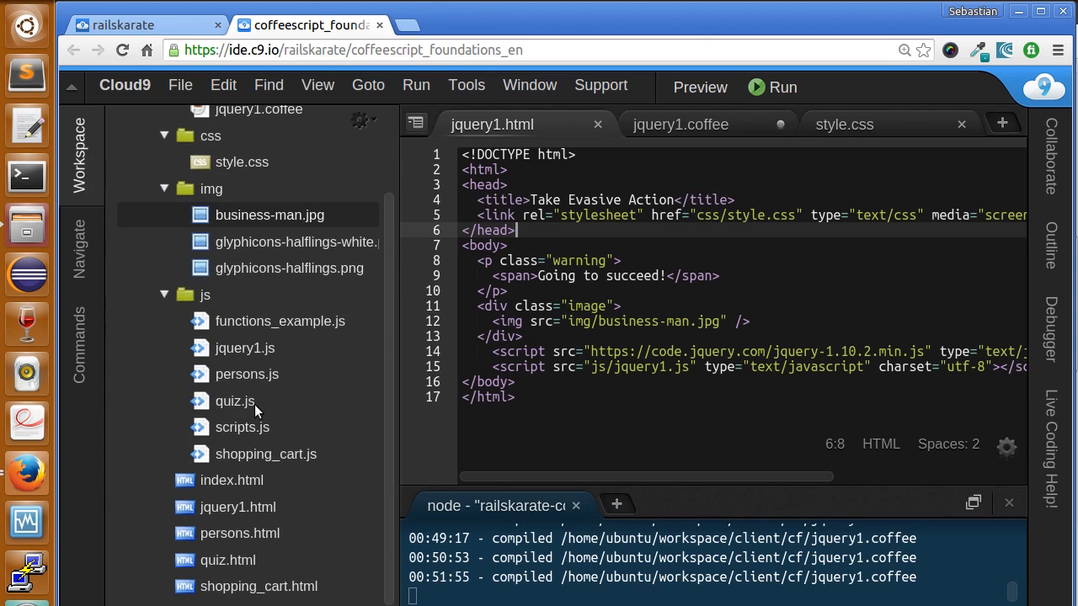
left_click(238, 507)
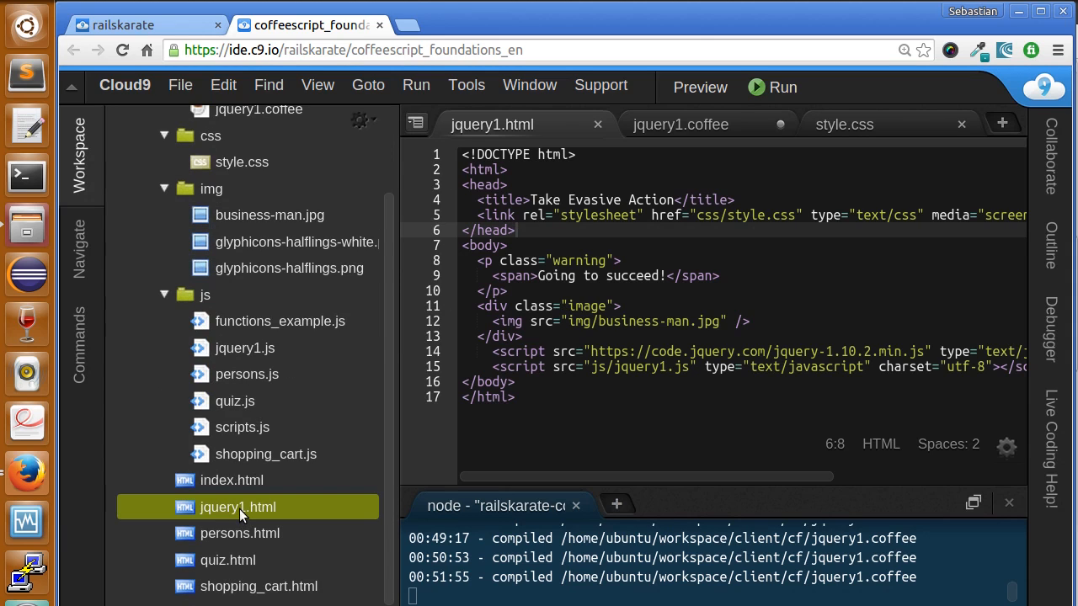
right_click(238, 507)
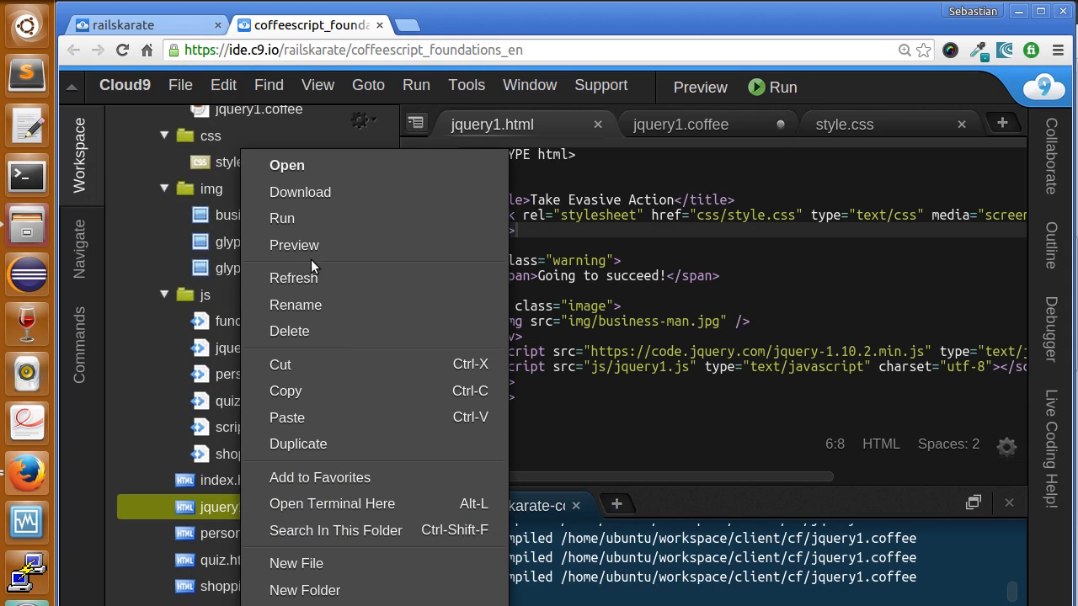
left_click(294, 245)
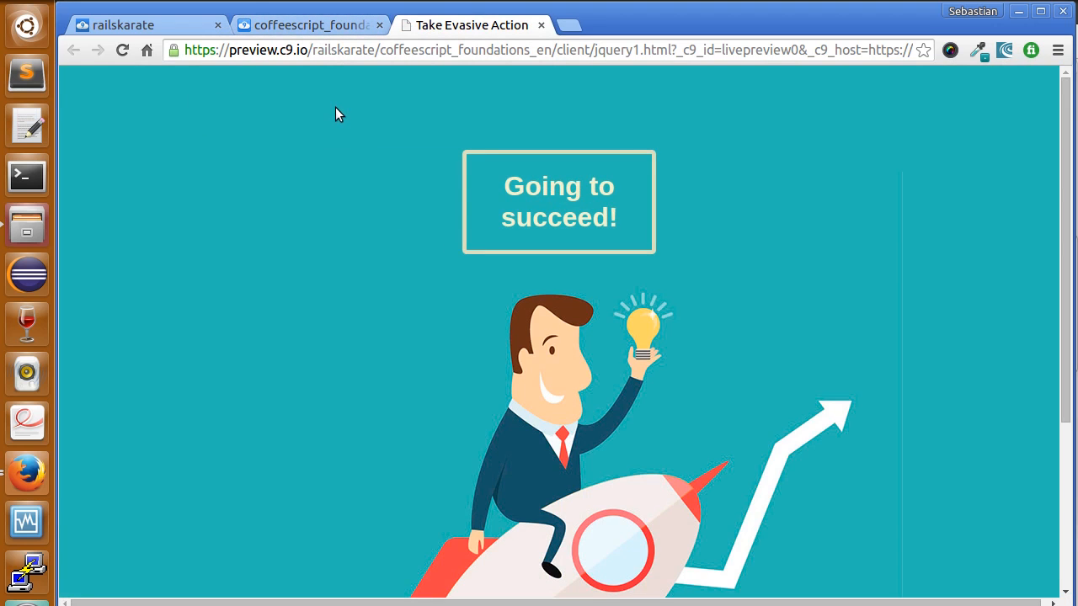
mouse_move(426, 216)
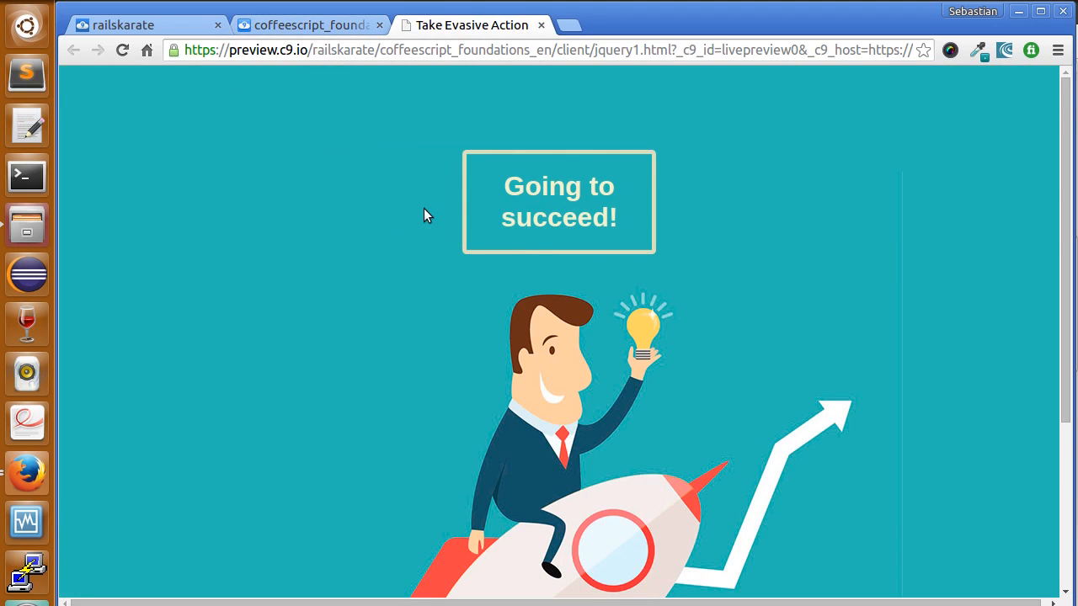
Open the context menu on the businessman illustration in the preview page
scroll("down", 3)
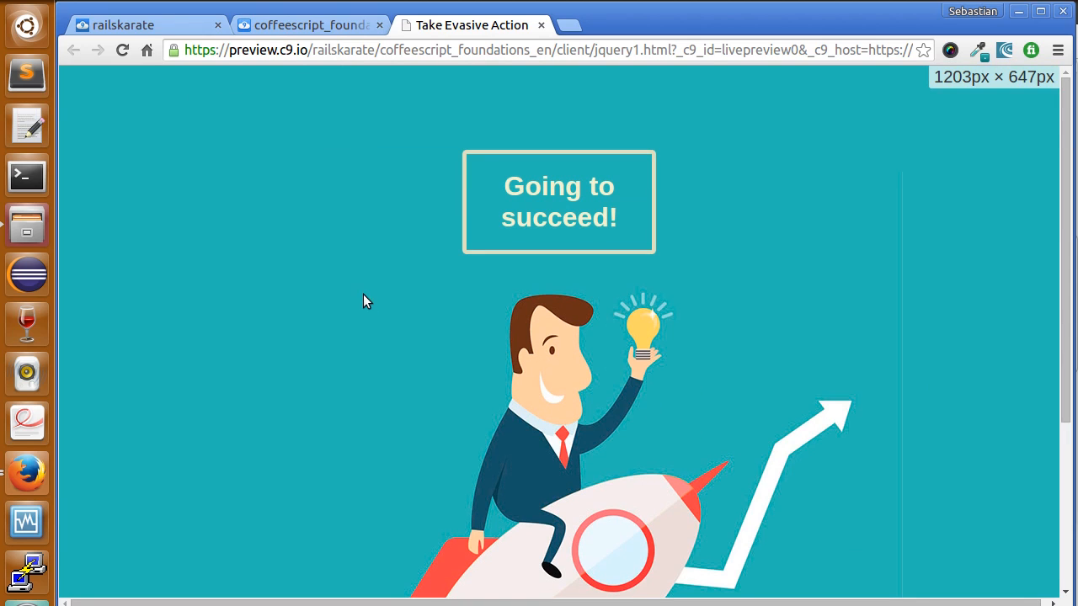
mouse_move(644, 326)
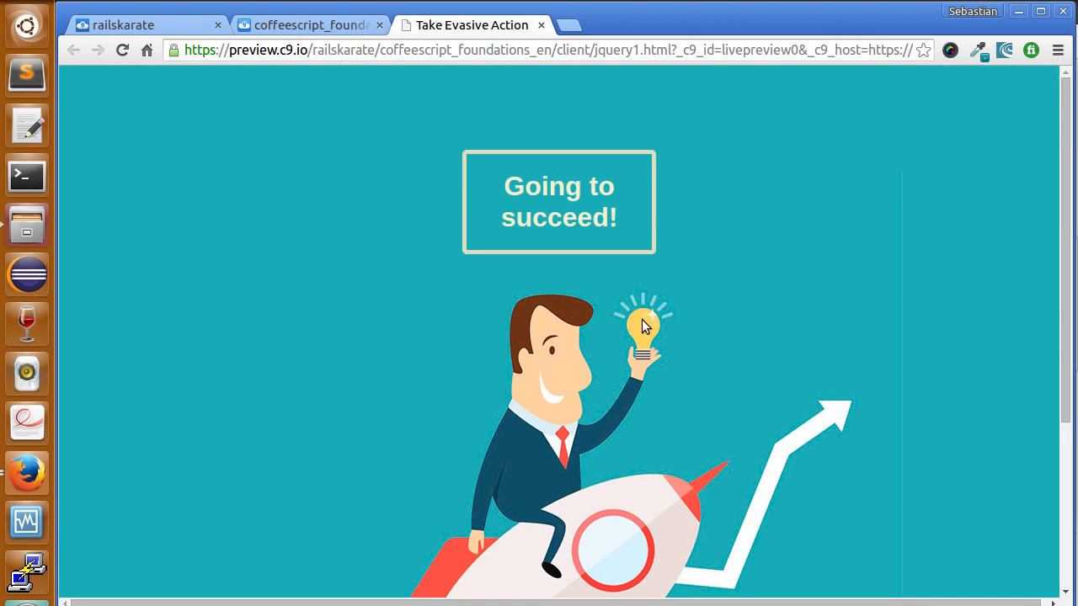
right_click(646, 327)
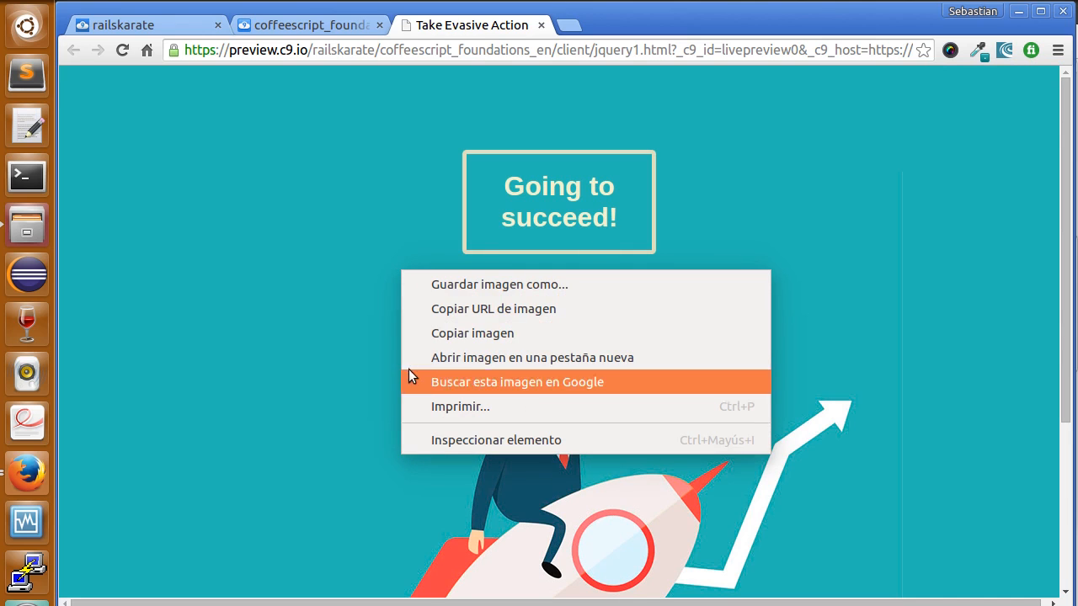
mouse_move(615, 397)
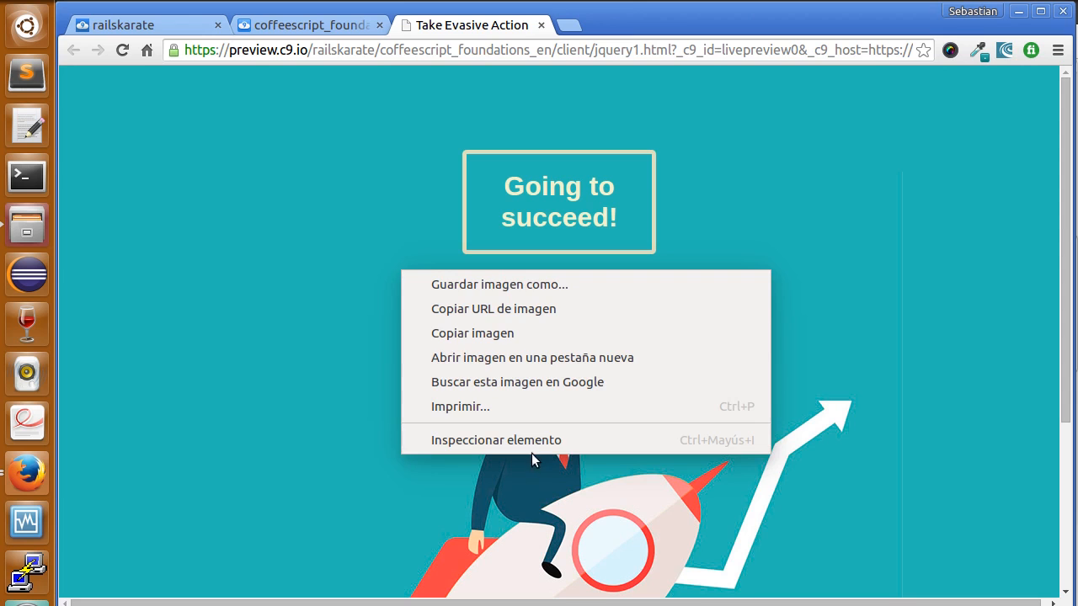
Inspect the illustration with Inspeccionar elemento and switch DevTools to the Console
left_click(496, 440)
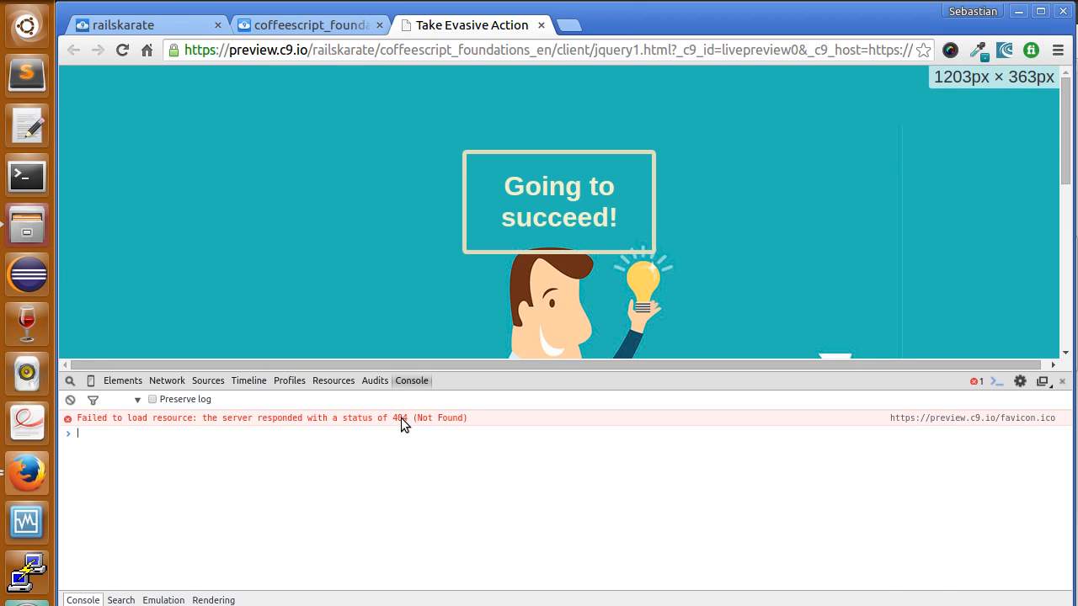
left_click(122, 380)
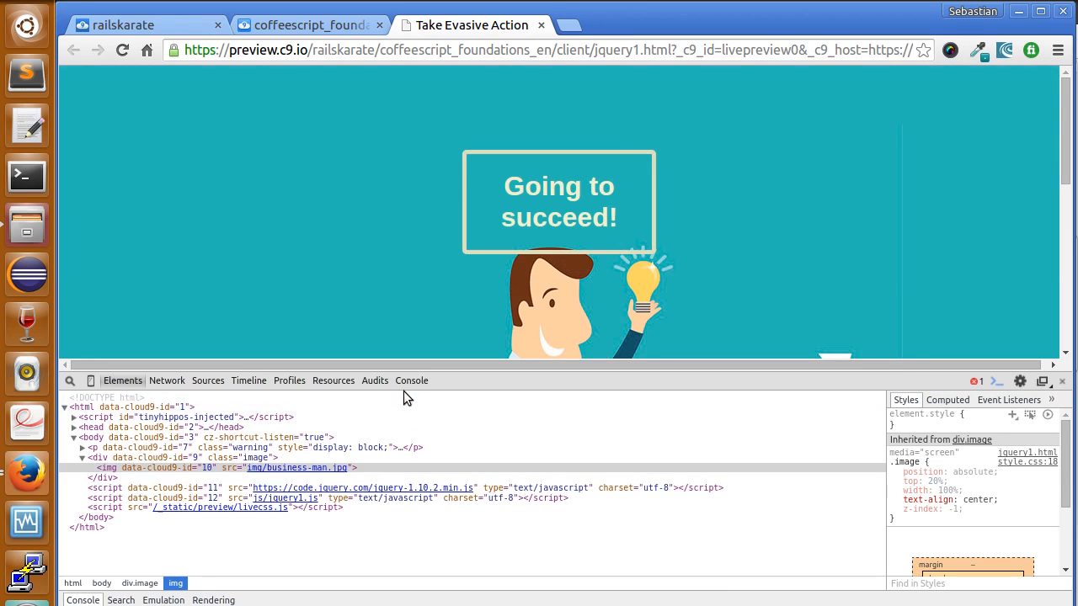
left_click(411, 381)
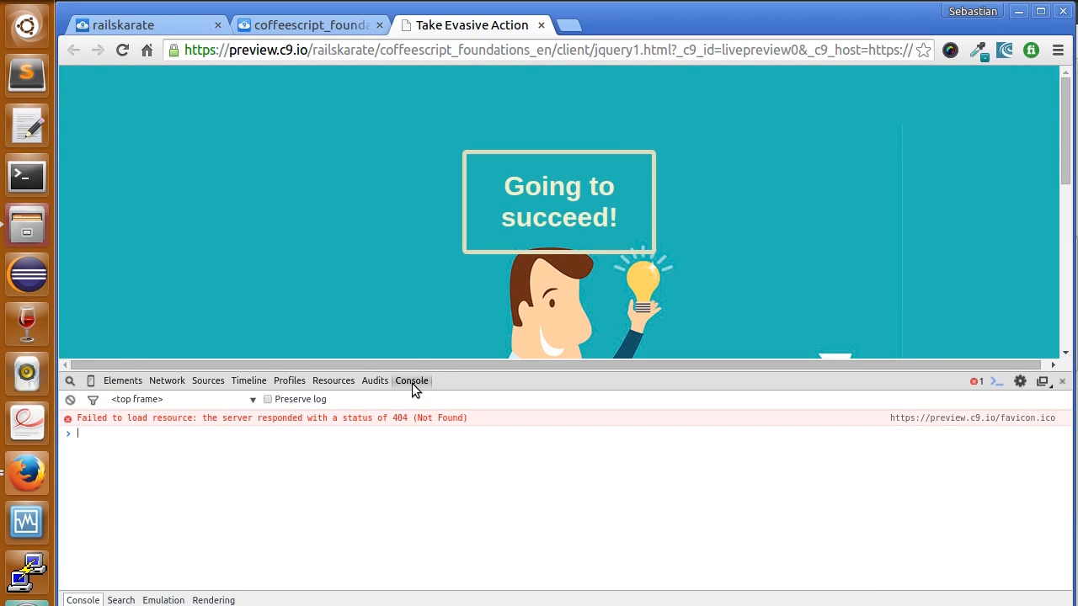
mouse_move(206, 452)
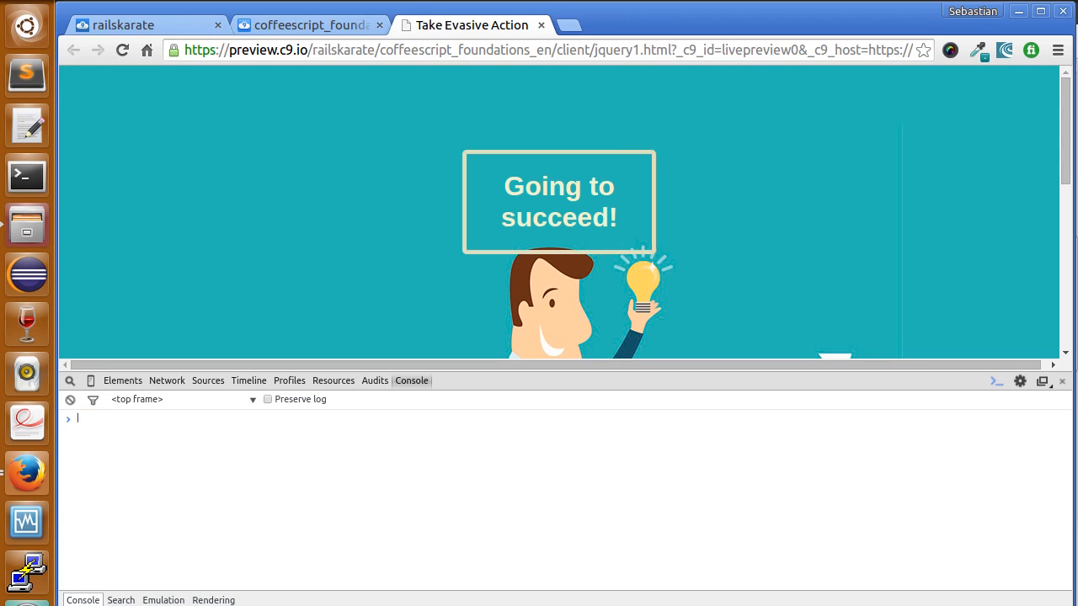
mouse_move(185, 455)
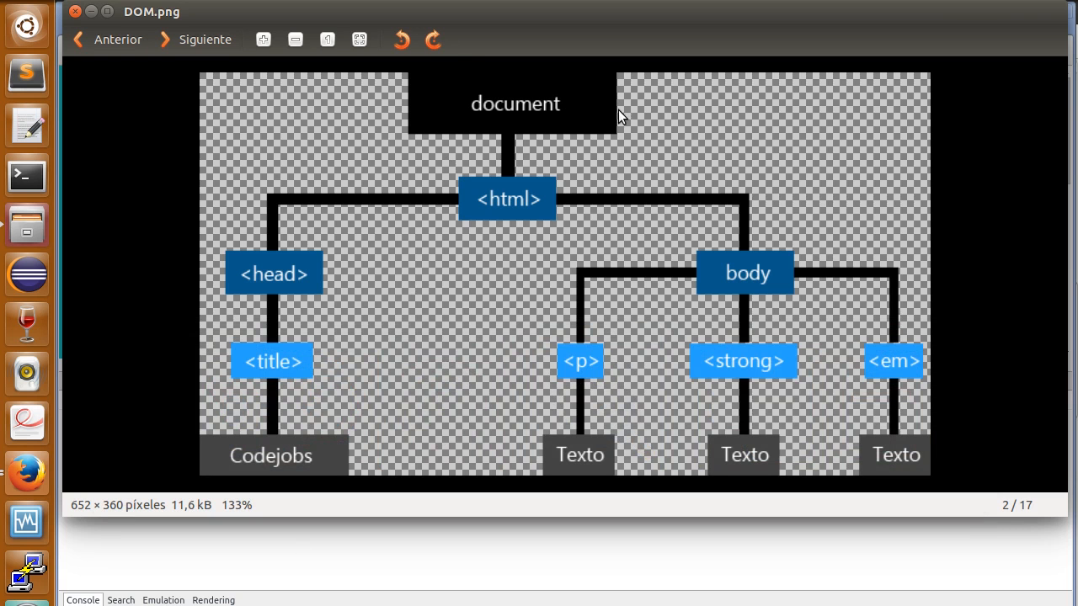
mouse_move(574, 99)
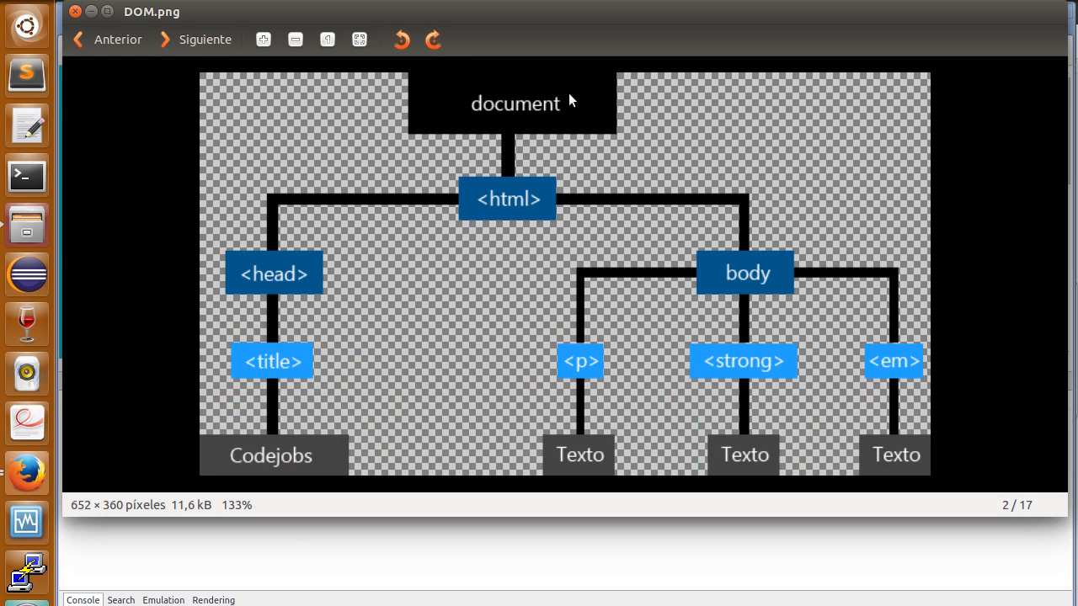
mouse_move(450, 112)
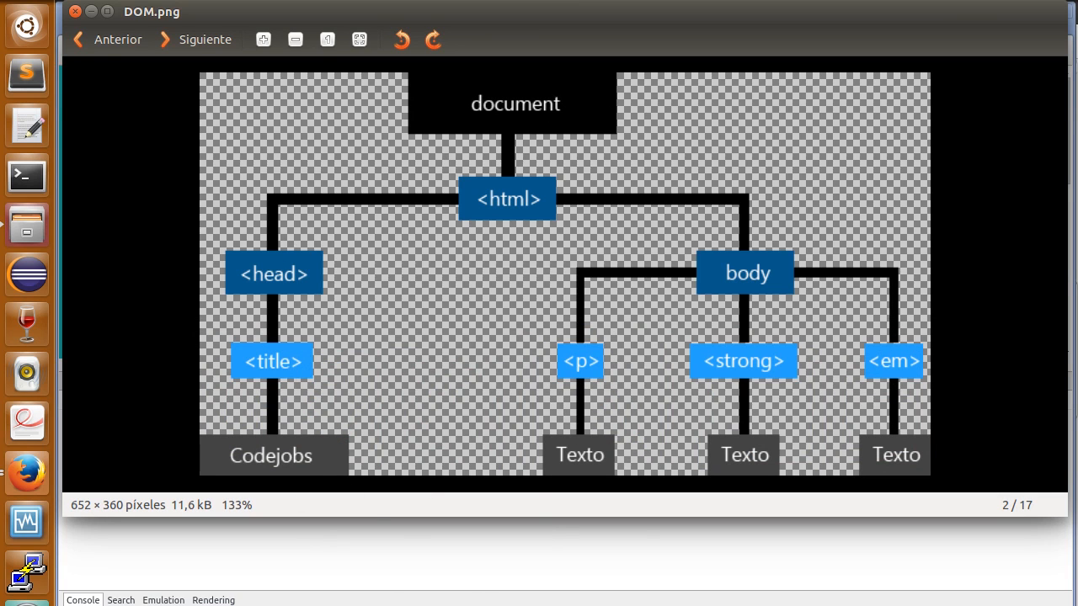
mouse_move(526, 202)
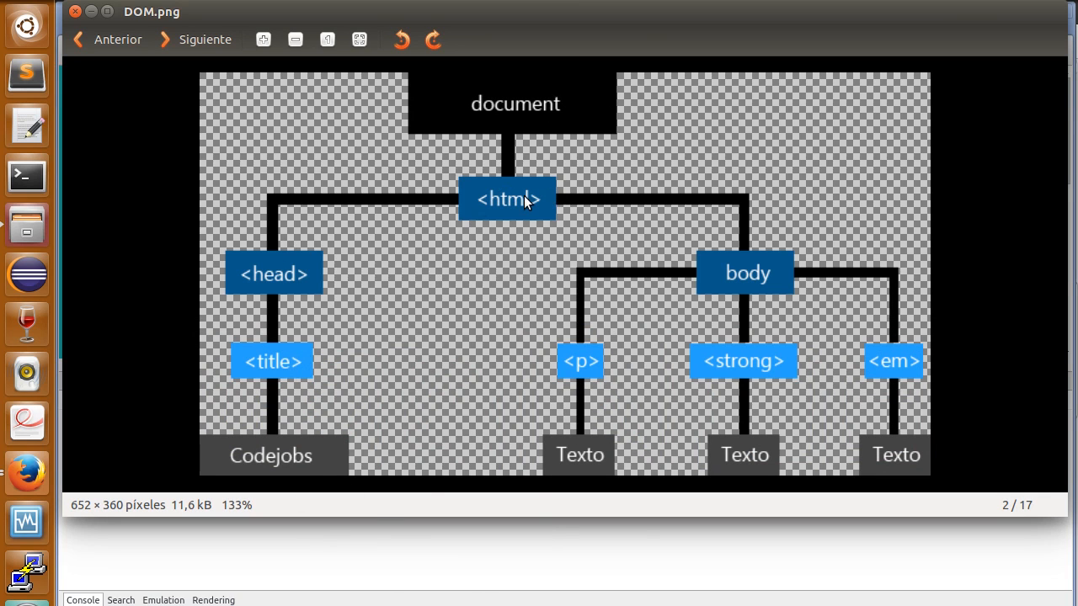
mouse_move(404, 592)
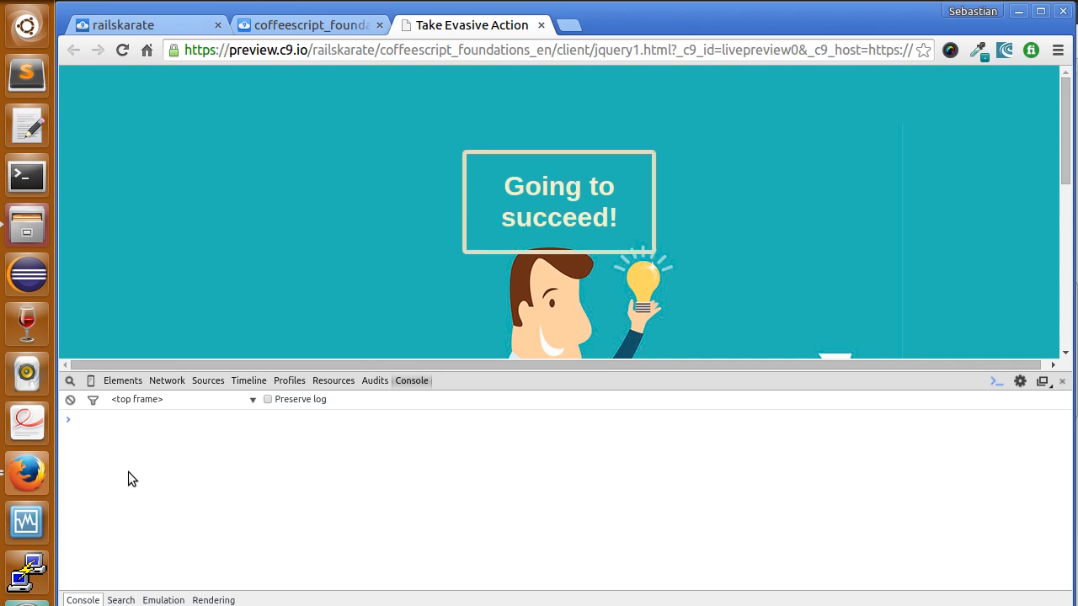
Begin typing document.body in the console while checking the DOM.png diagram
type("document")
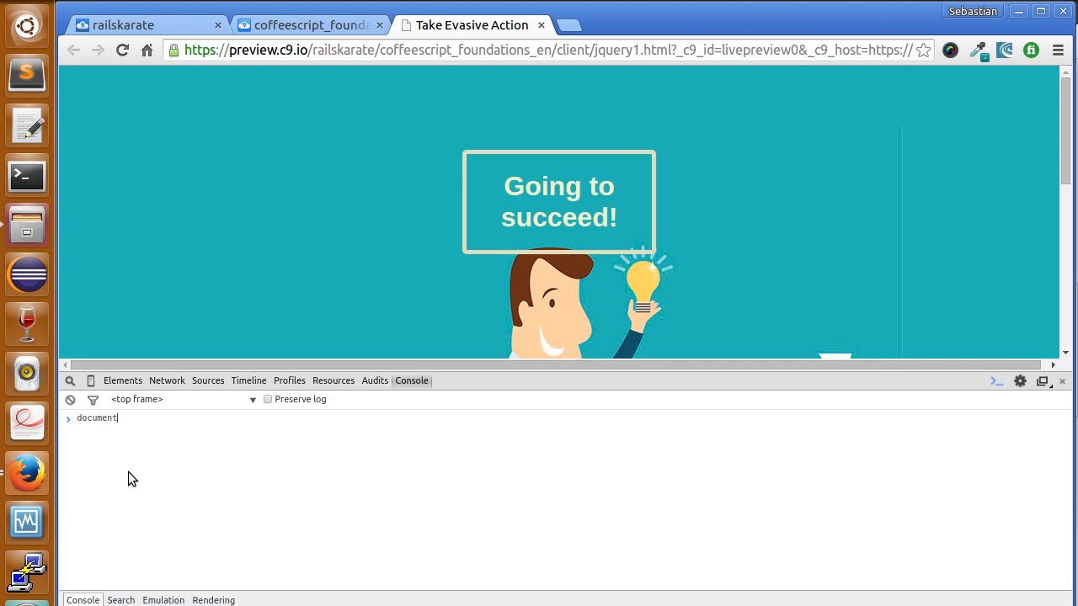
type(".body")
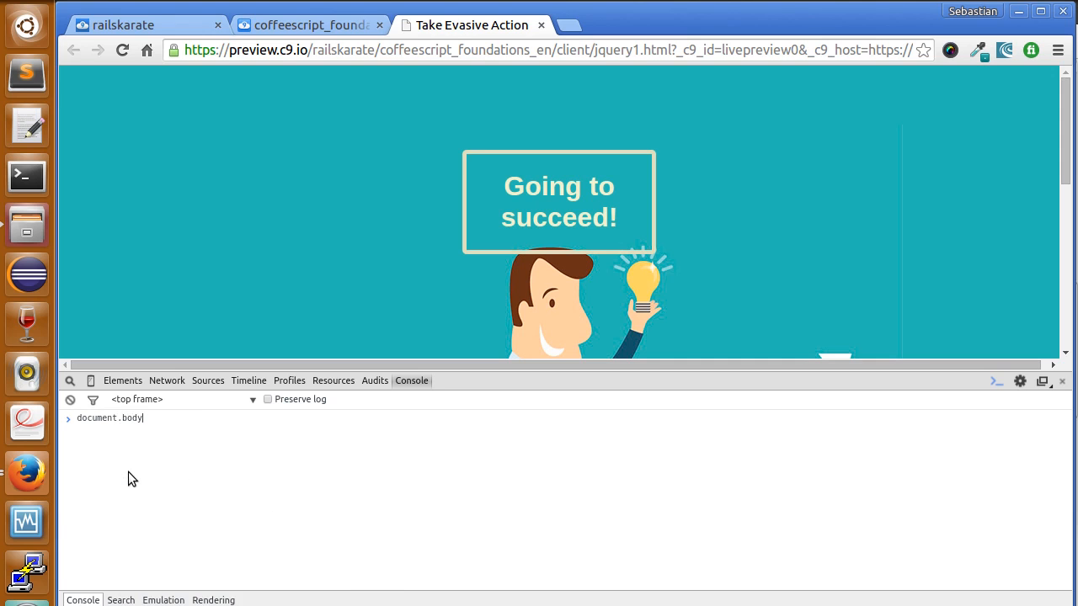
type(".")
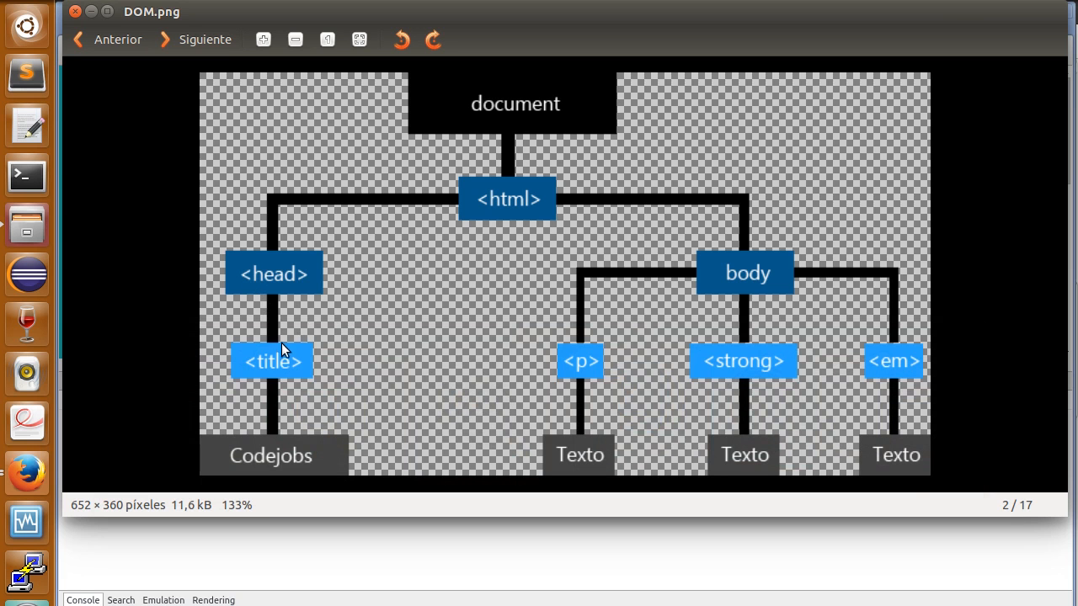
mouse_move(196, 345)
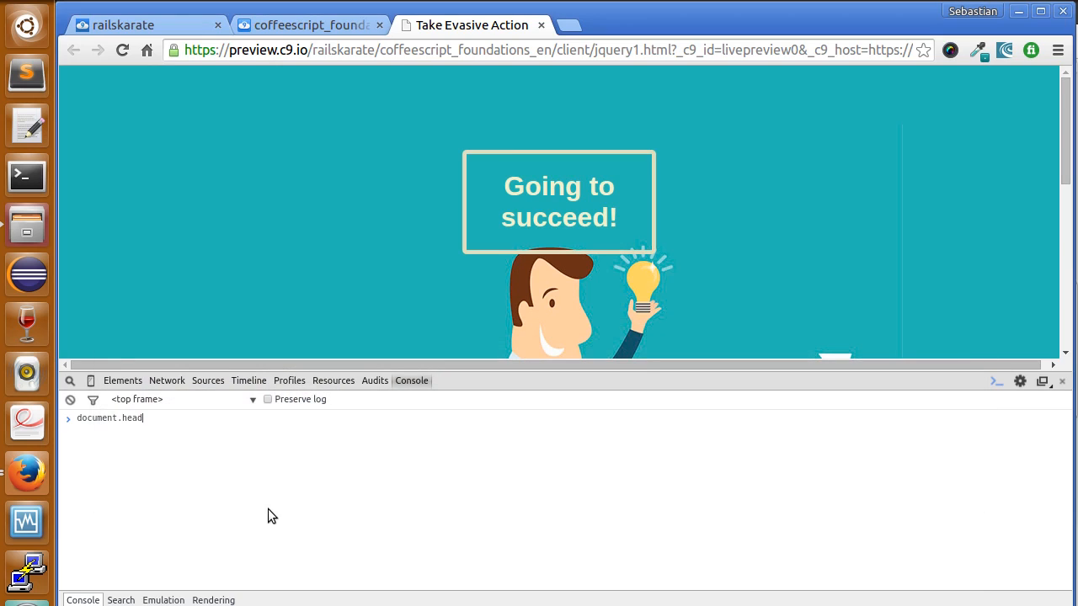
Complete document.head.children to list the title and stylesheet link
type(".chi")
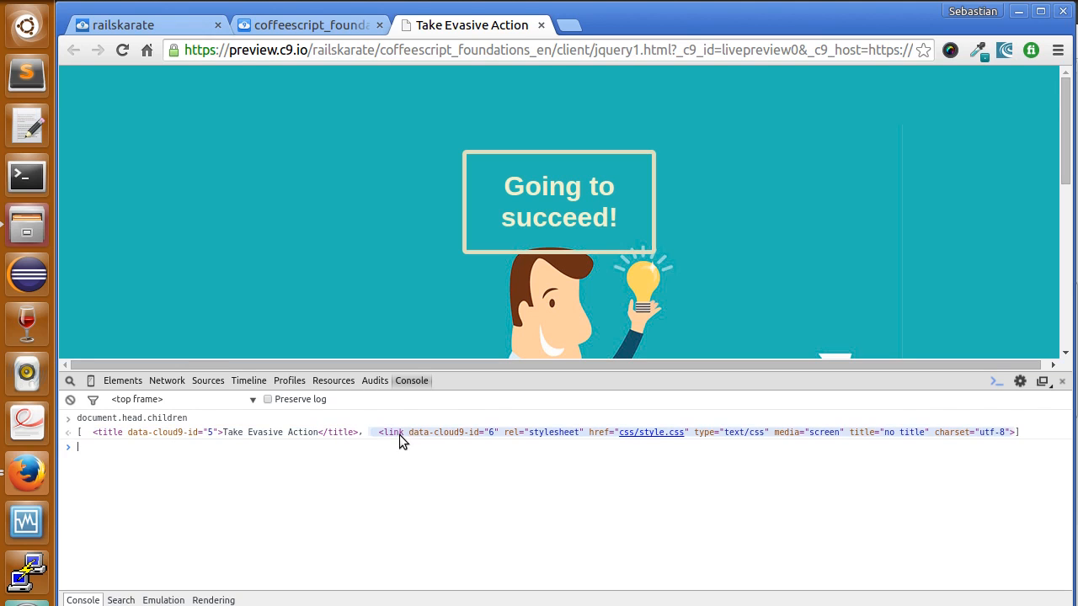
mouse_move(385, 210)
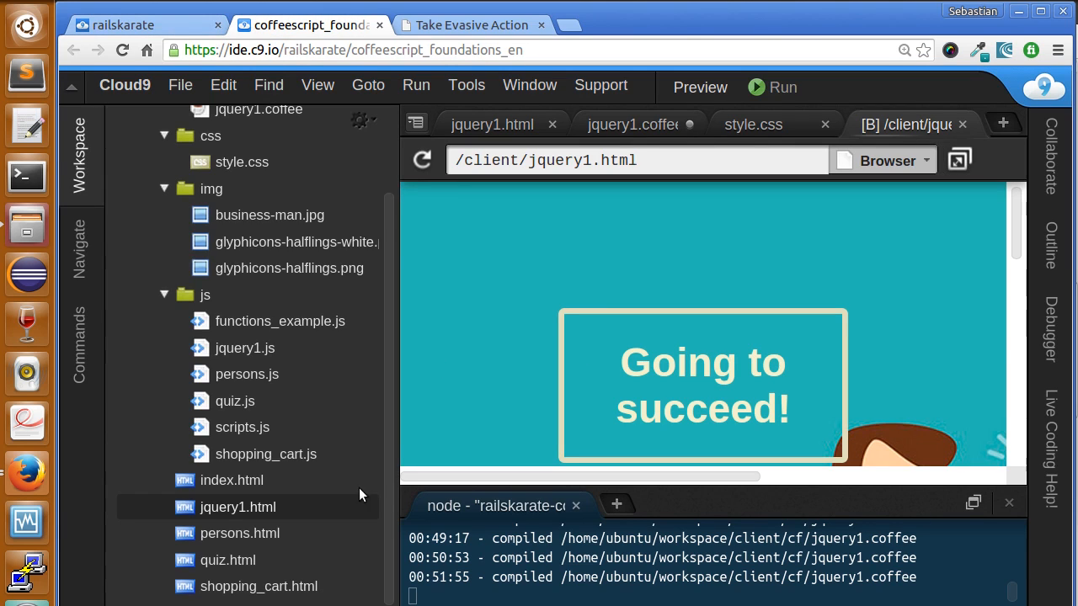
Select jquery1.html in the Cloud9 workspace tree to review its markup
left_click(491, 124)
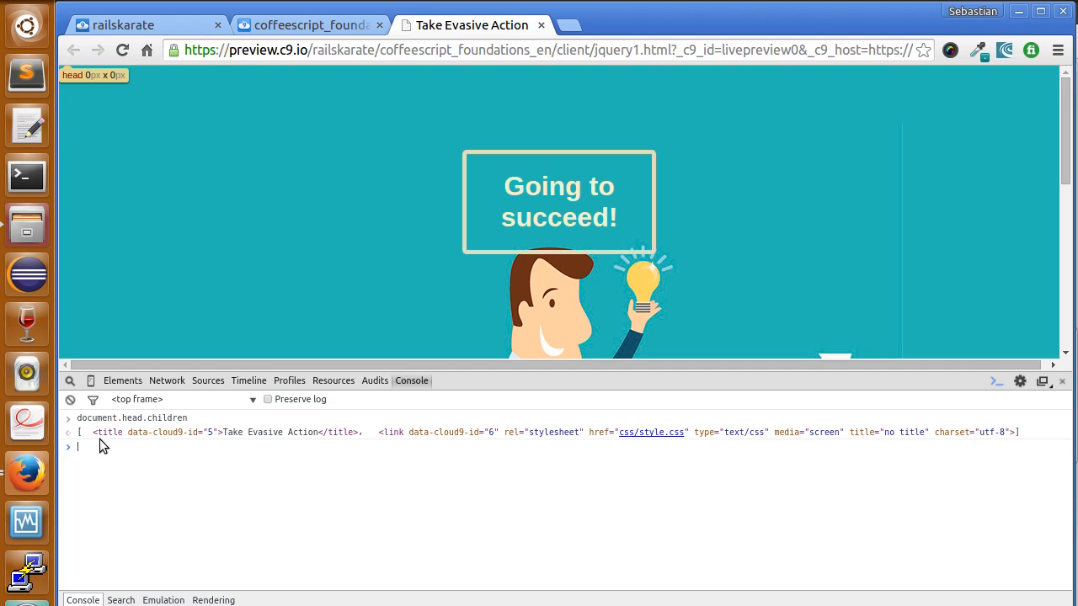
mouse_move(234, 432)
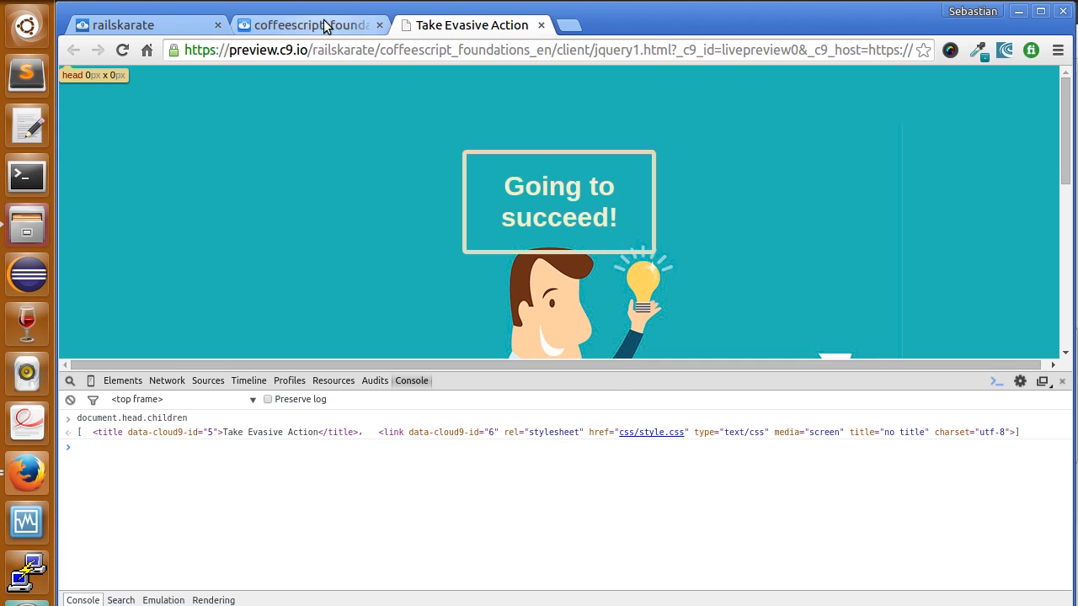
Switch to the coffeescript_foundations tab showing the jquery1.html source
left_click(309, 25)
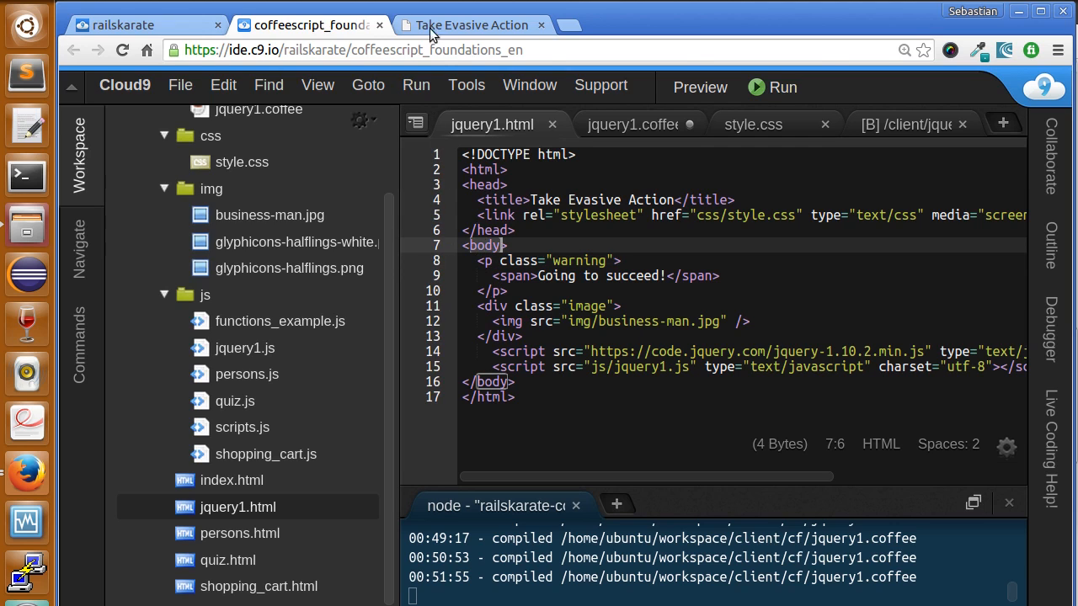
Run document.body.children in the Take Evasive Action console, listing paragraph, image div and scripts
left_click(470, 25)
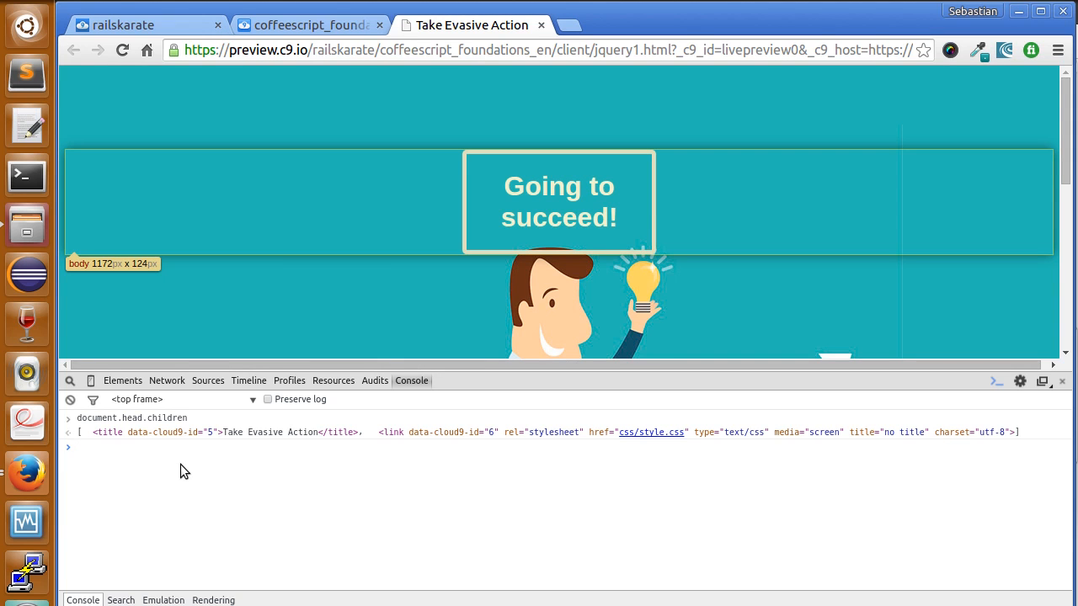
type("document.head.children")
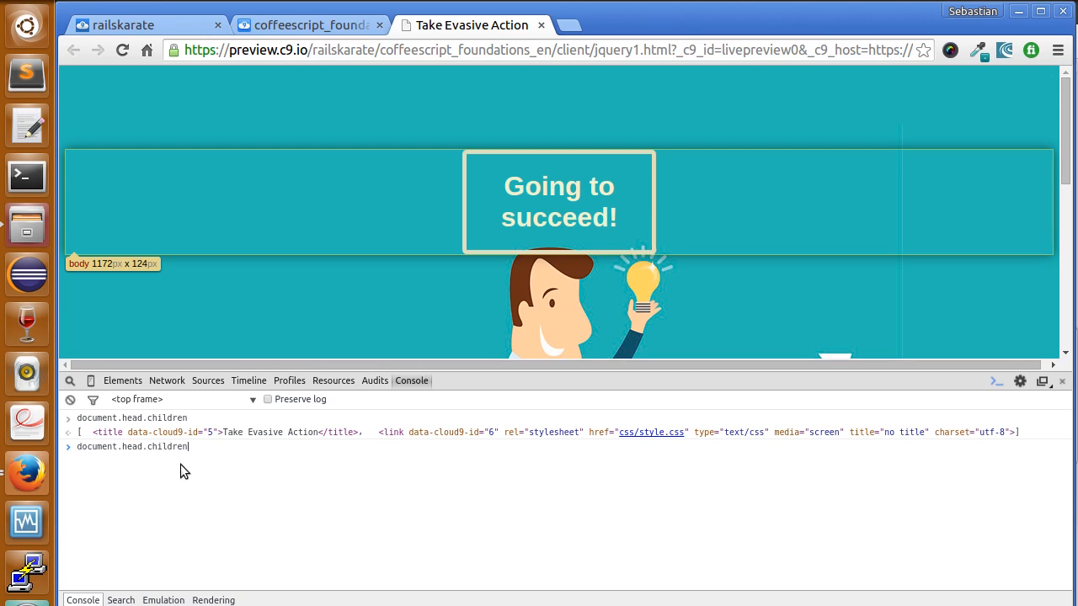
type(".")
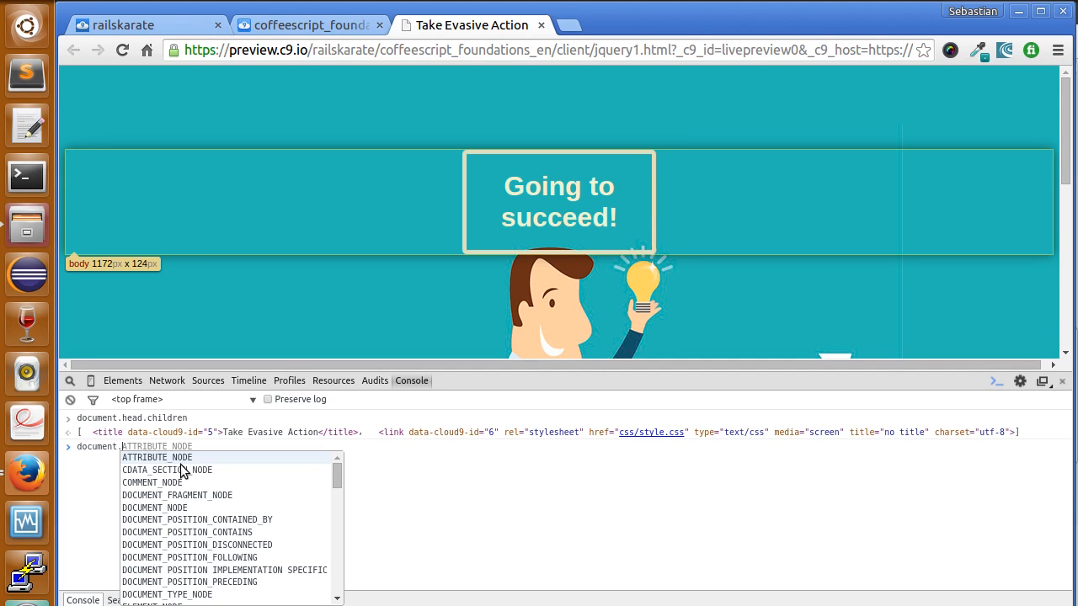
type("body.")
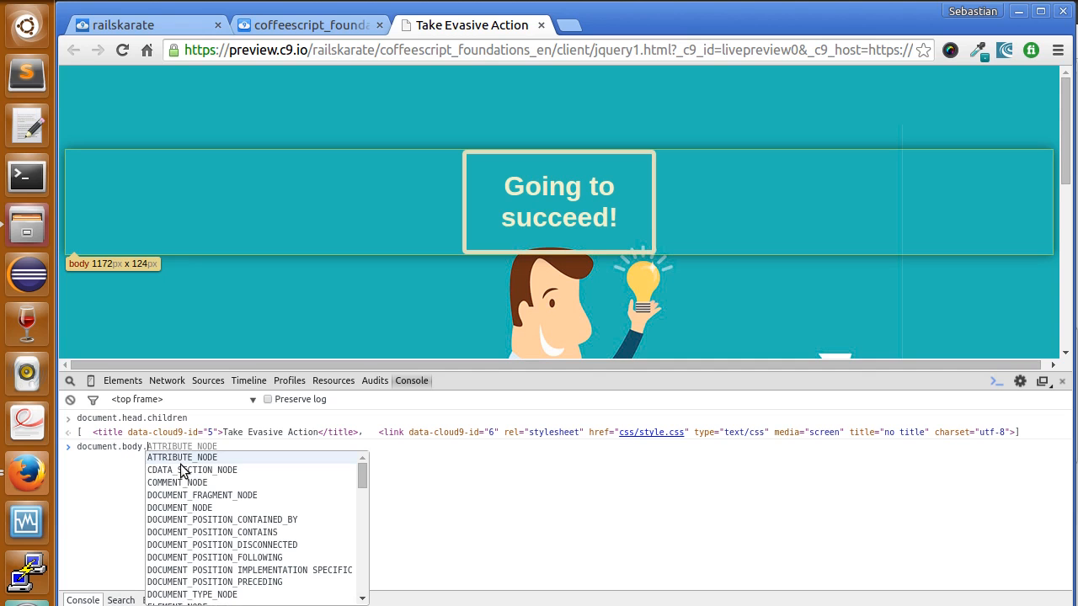
left_click(309, 26)
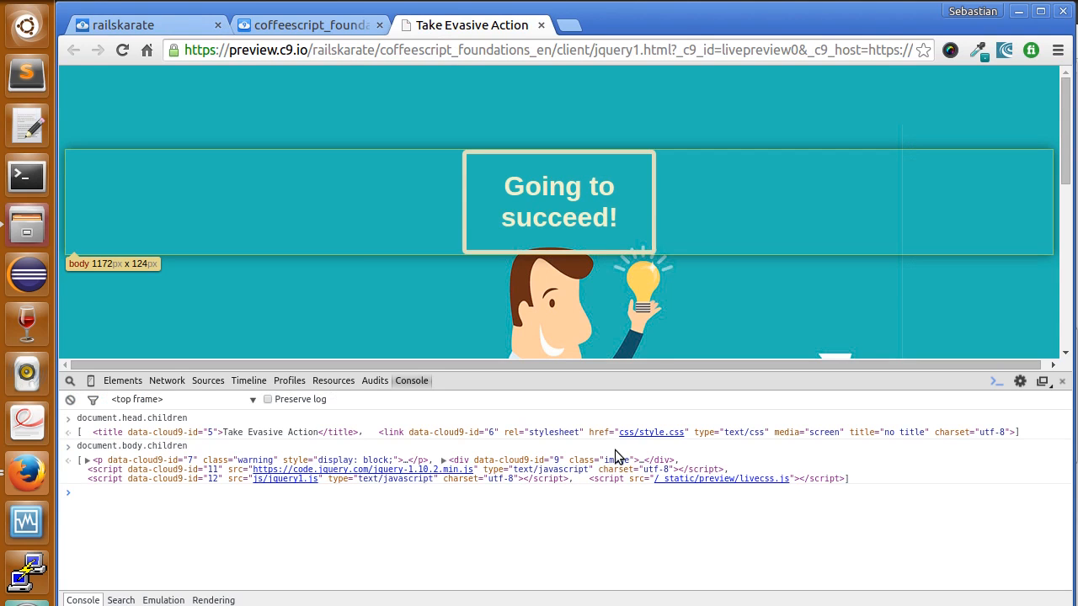
mouse_move(522, 461)
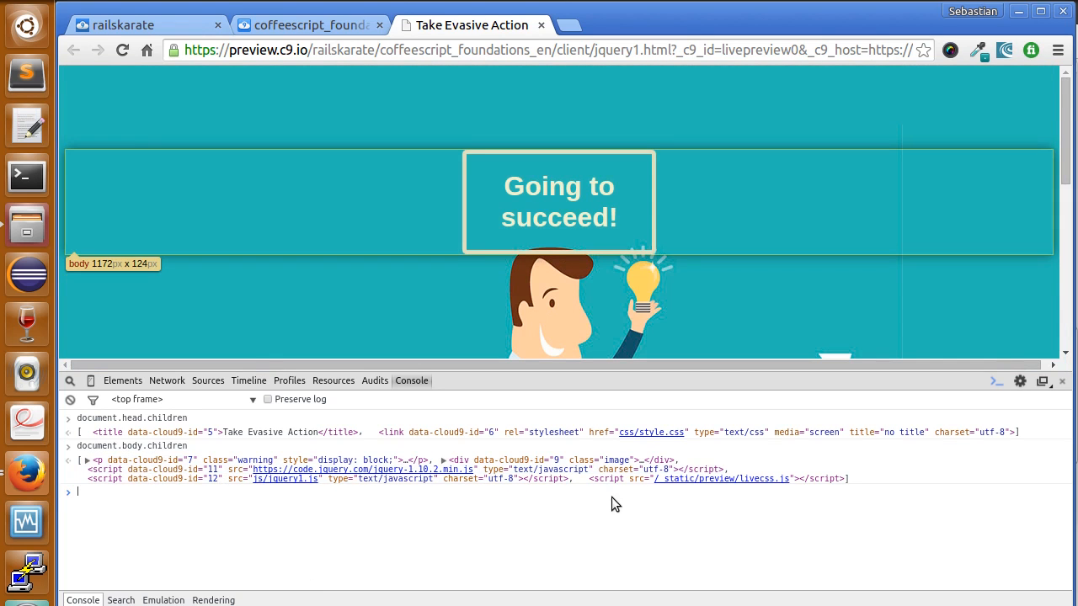
mouse_move(269, 494)
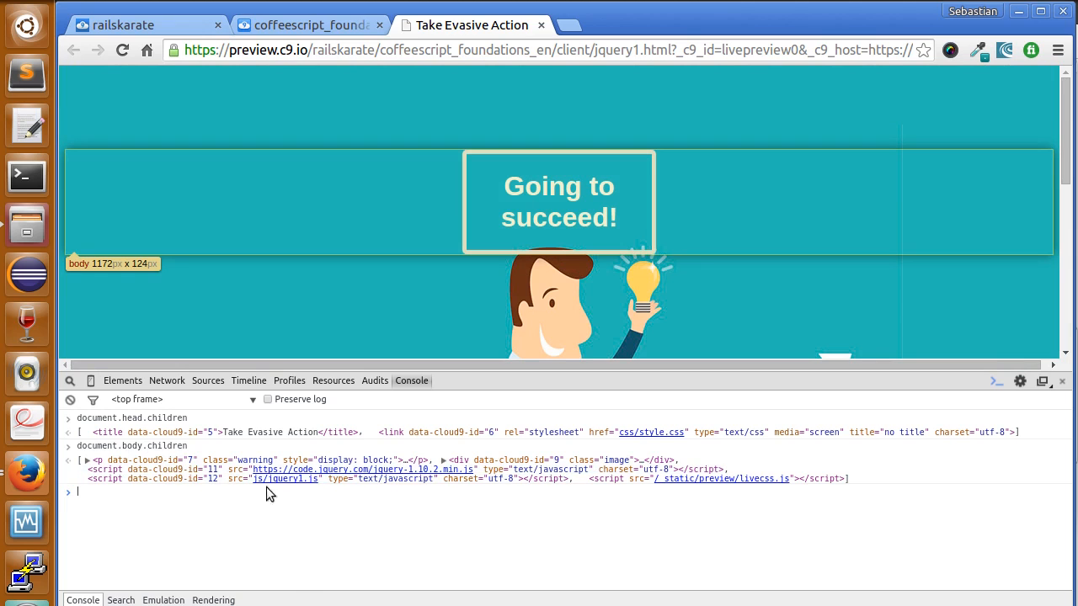
mouse_move(135, 460)
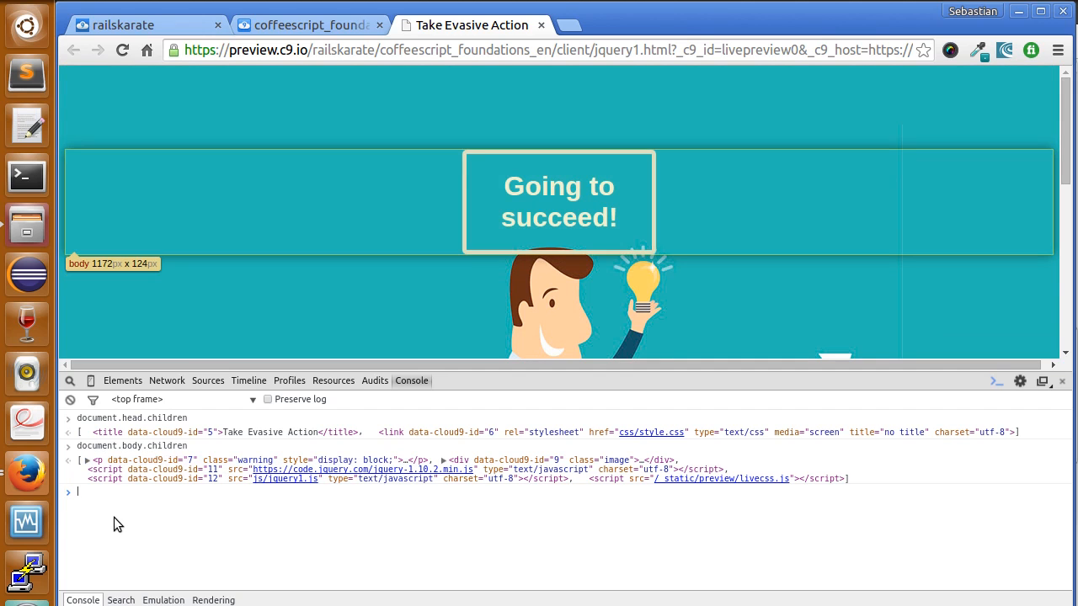
Evaluate document.body.children[0] in the console to return the warning paragraph
type("document.body.children")
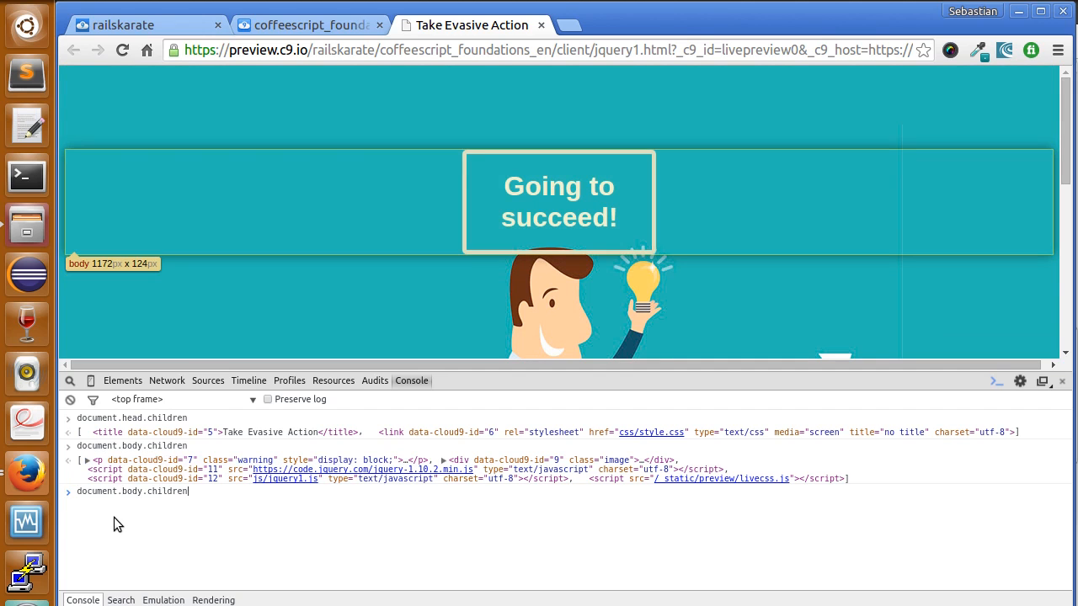
type("[")
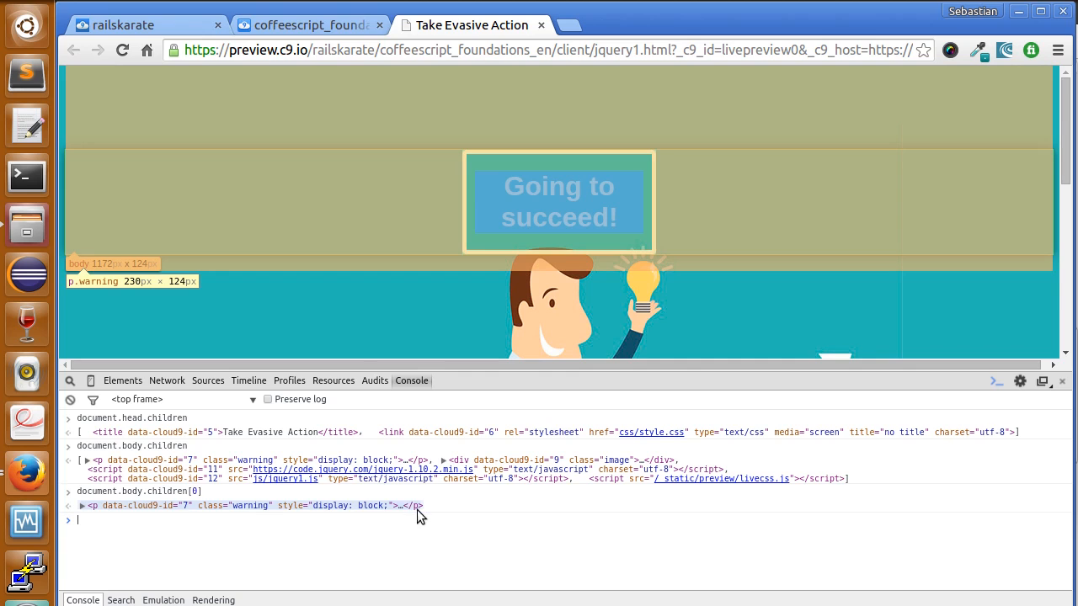
mouse_move(123, 522)
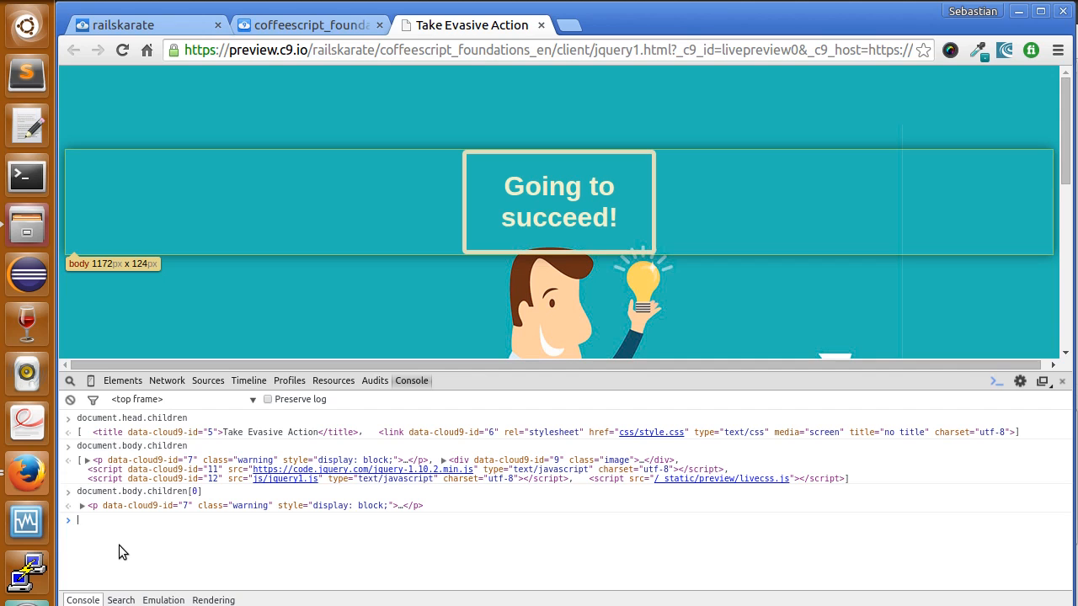
Rework the recalled expression into a document getElementsByClassName("") call
type("document.body.children[0]")
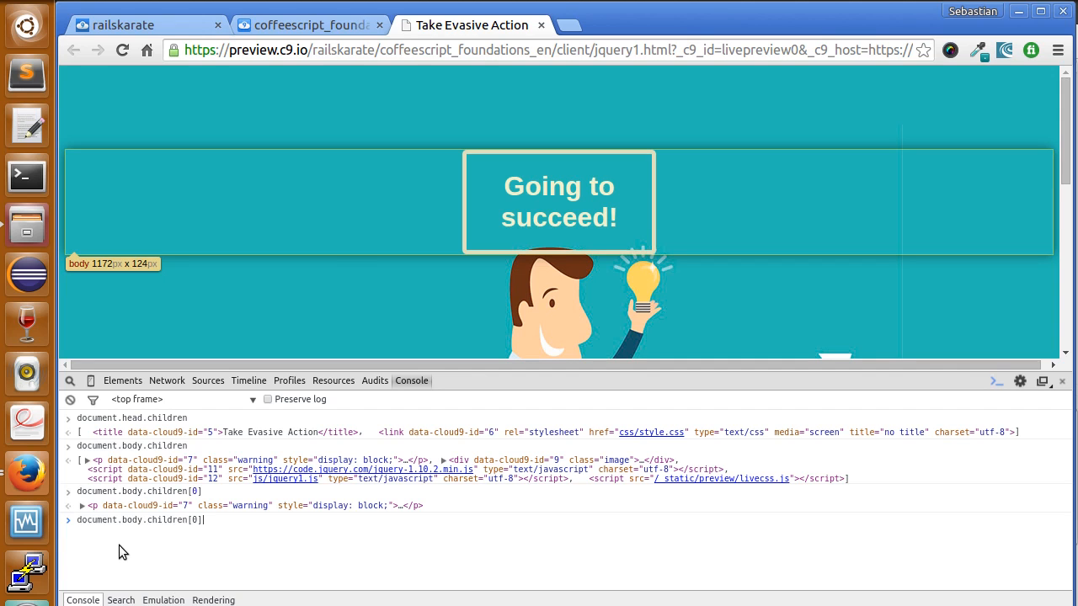
key("BackSpace")
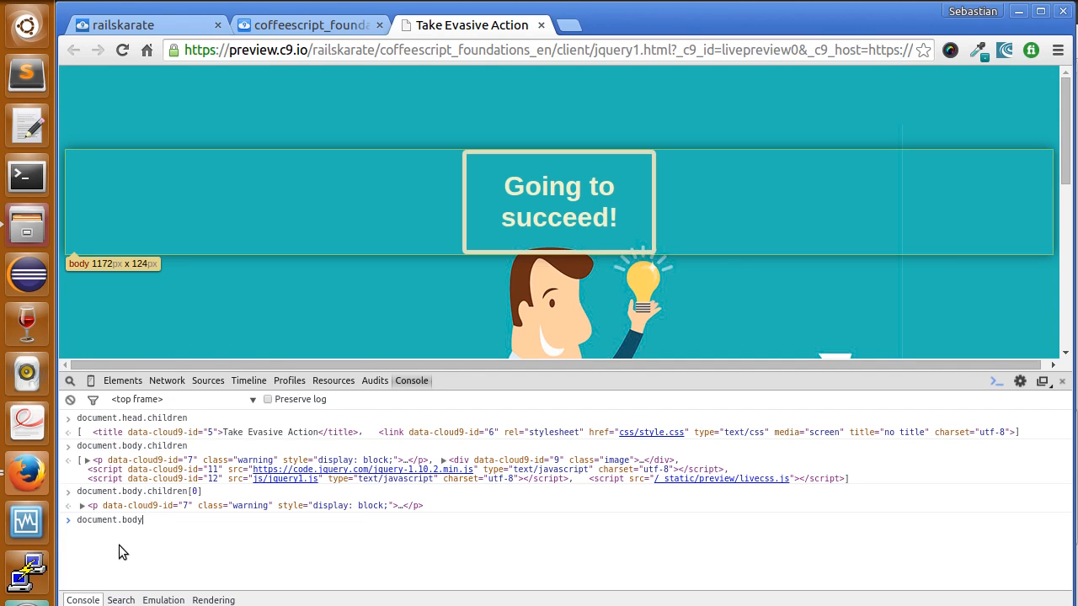
type(".getElementsByClassName")
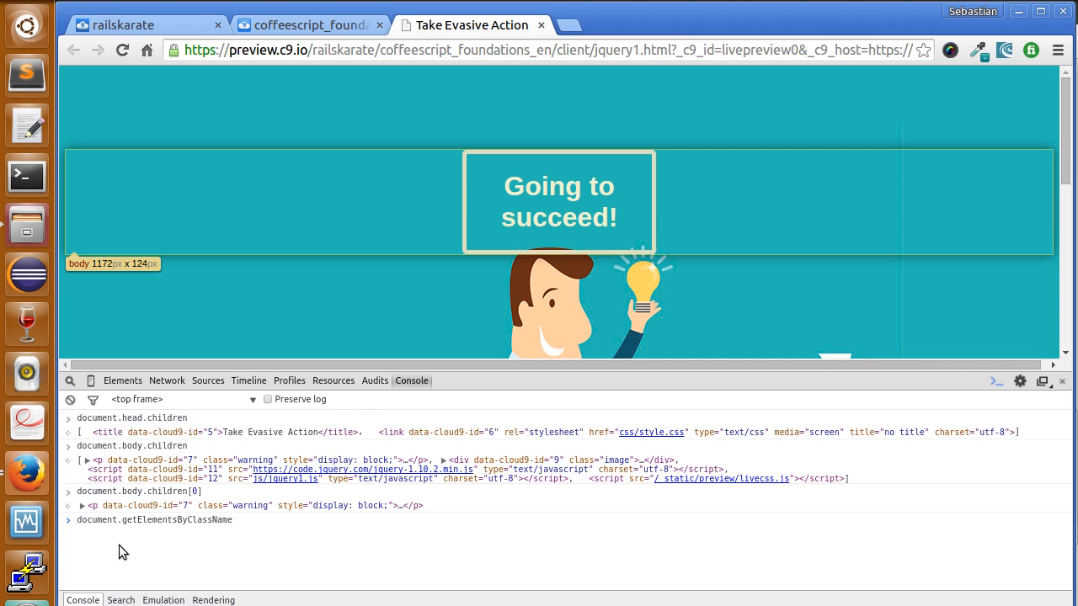
type("(\"\")")
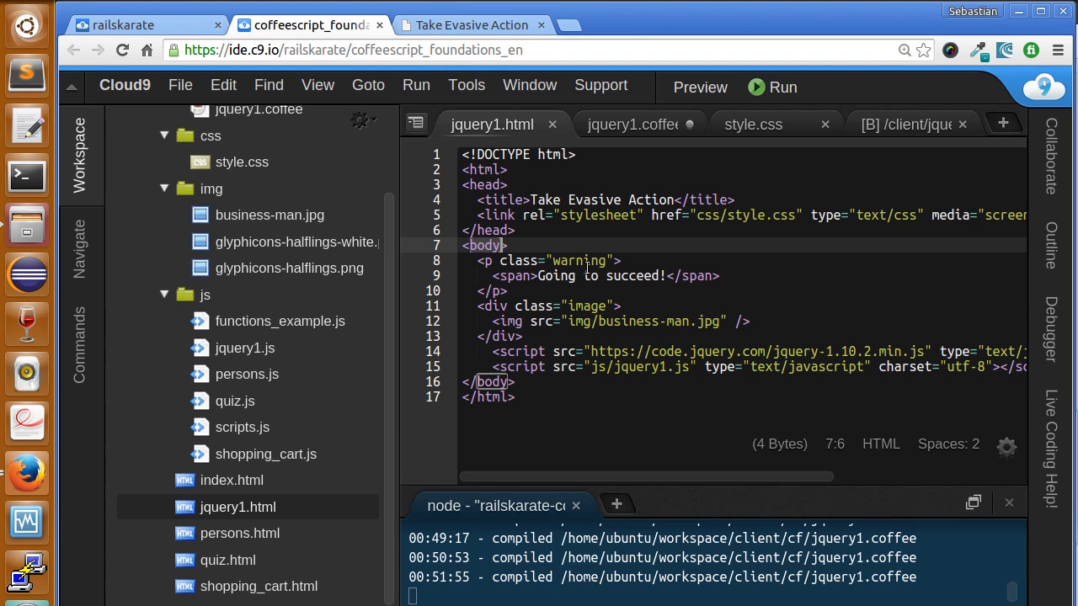
Confirm the warning class in jquery1.html, then fill in the class name warning
double_click(587, 260)
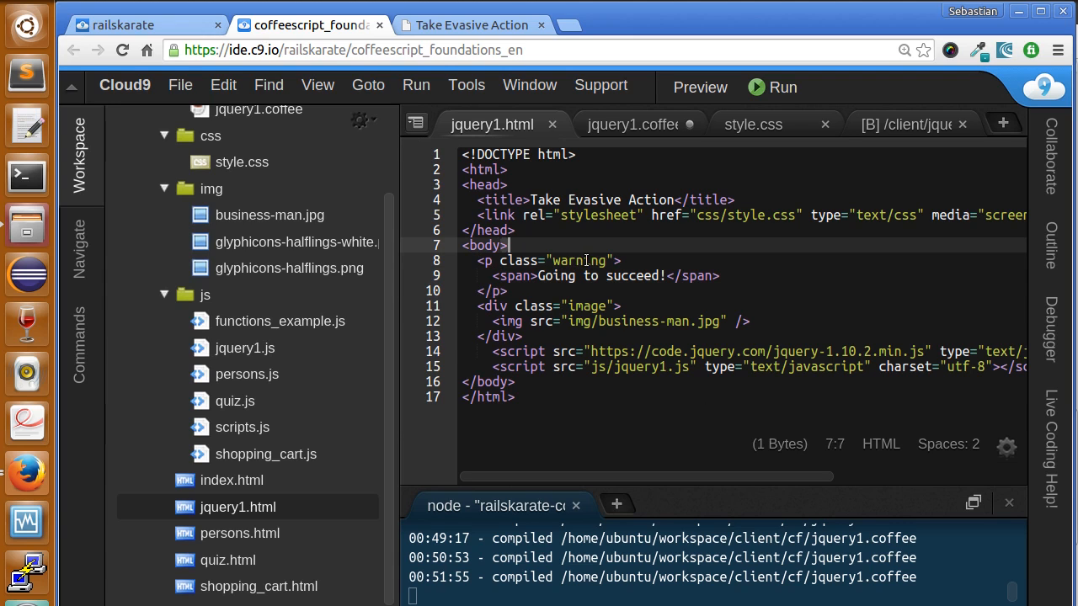
left_click(468, 26)
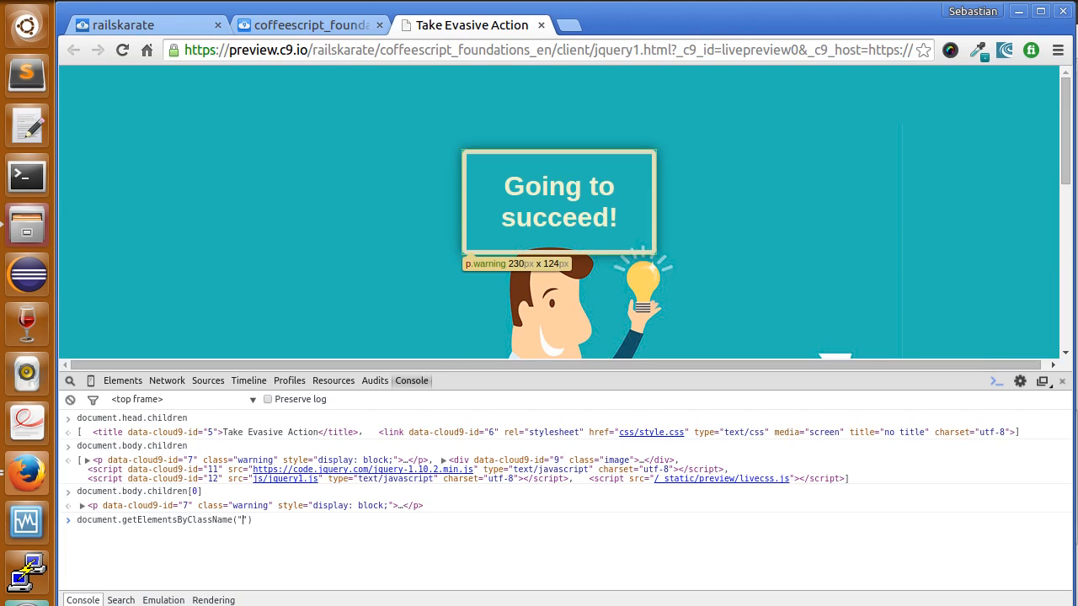
type("warning")
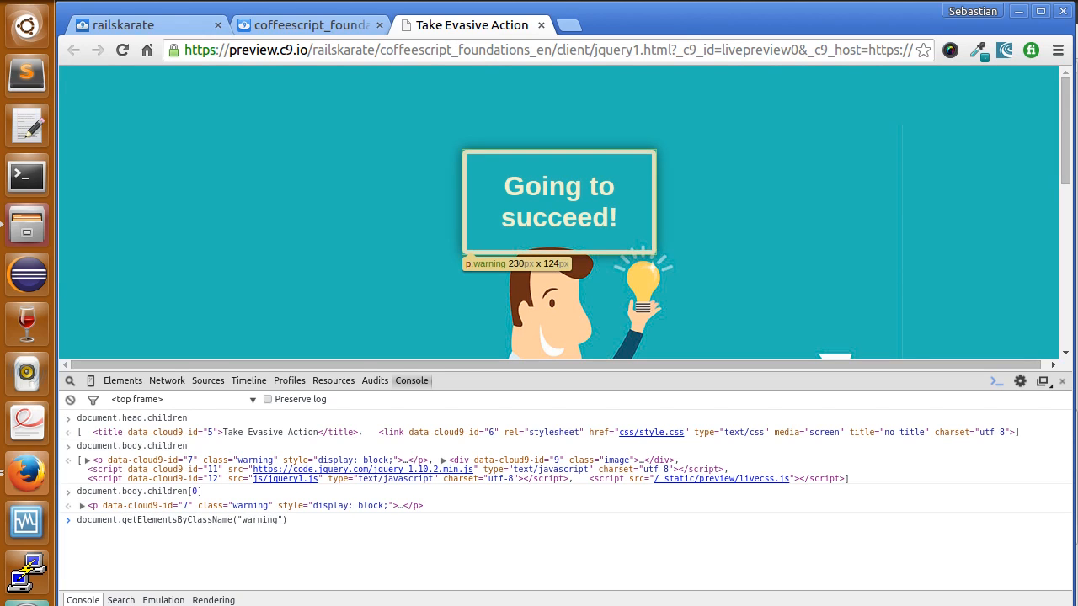
type(".")
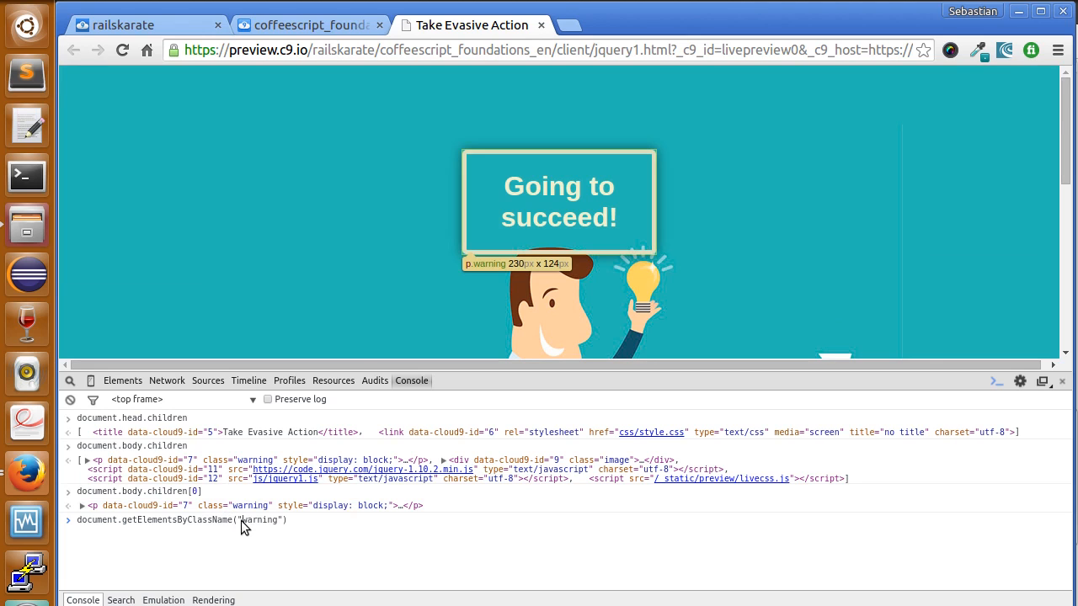
mouse_move(276, 543)
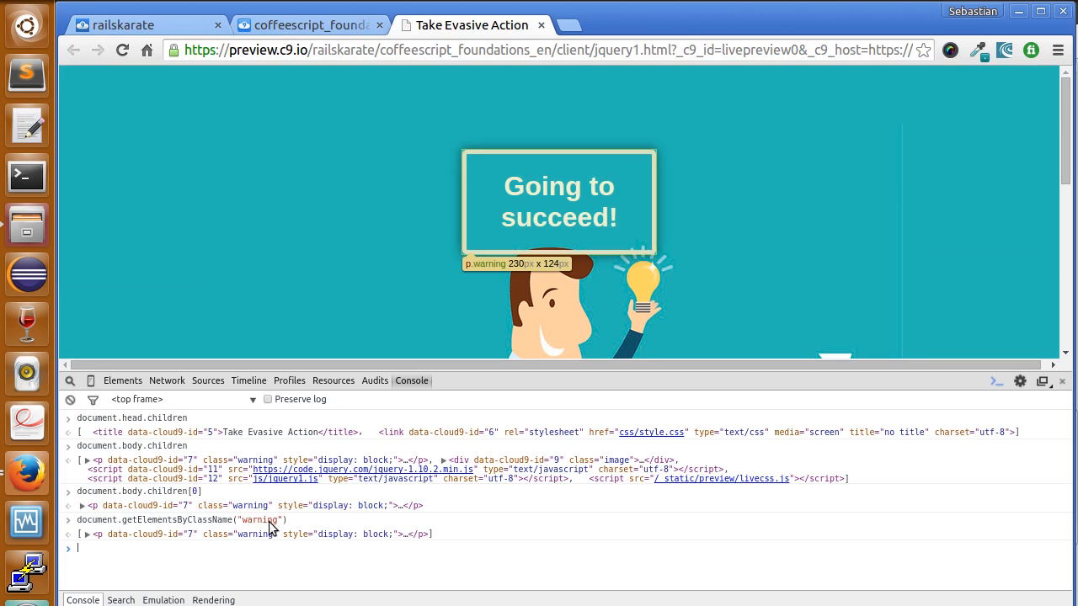
mouse_move(367, 547)
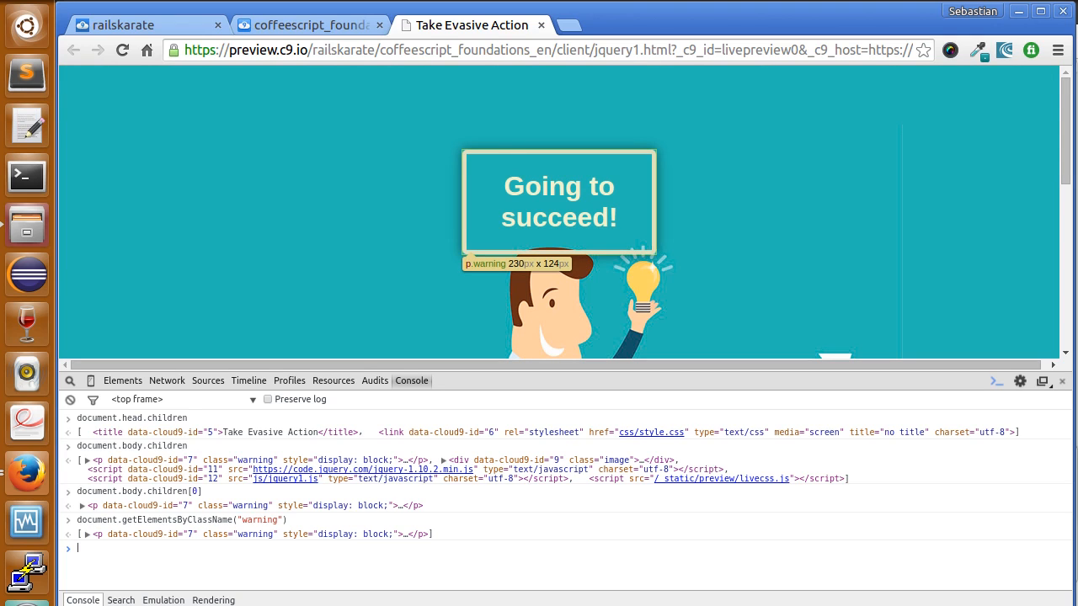
mouse_move(149, 551)
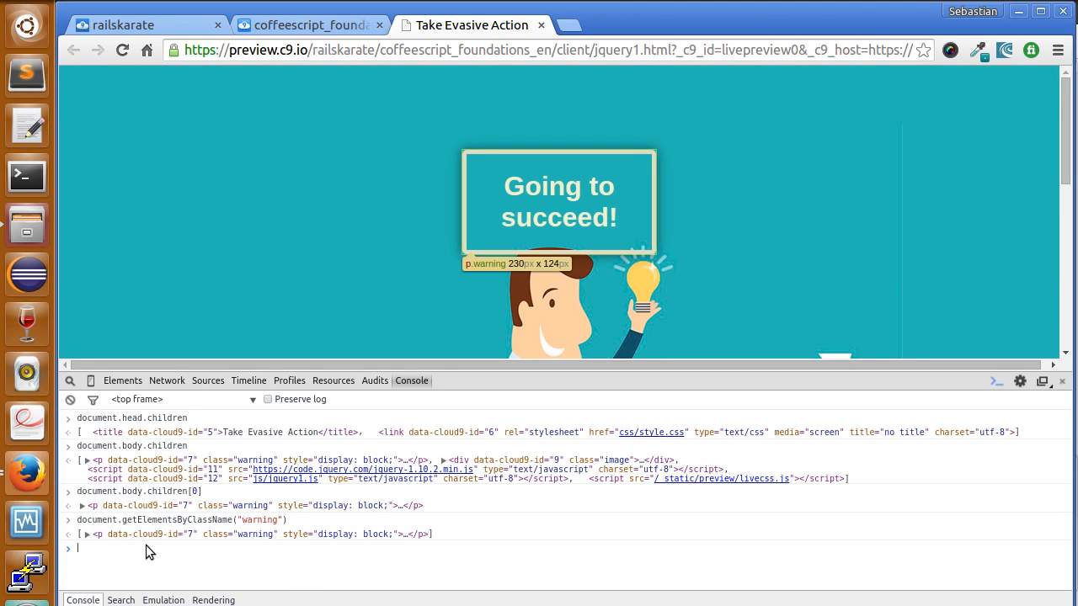
Run getElementsByClassName("warning"), then browse suggestions after typing document. on a new line
type("document.getElementsByClassName")
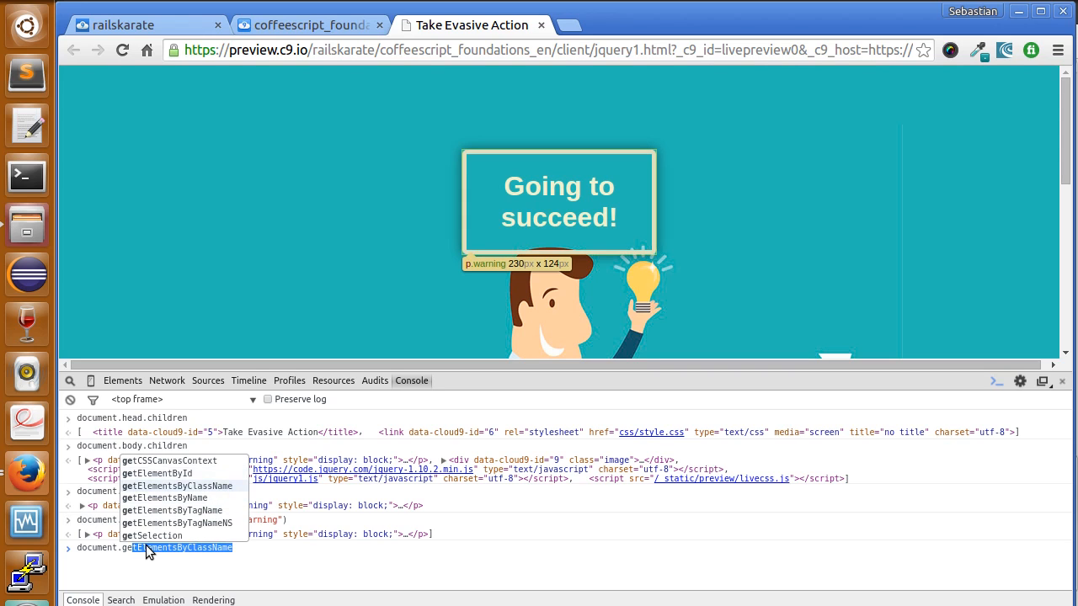
key("Down")
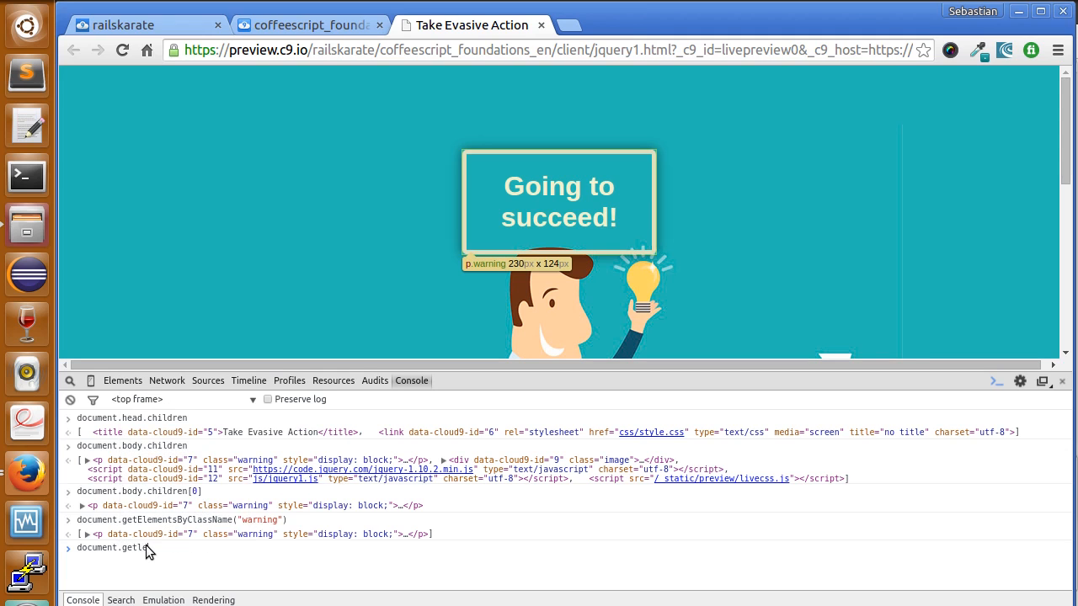
type("getE")
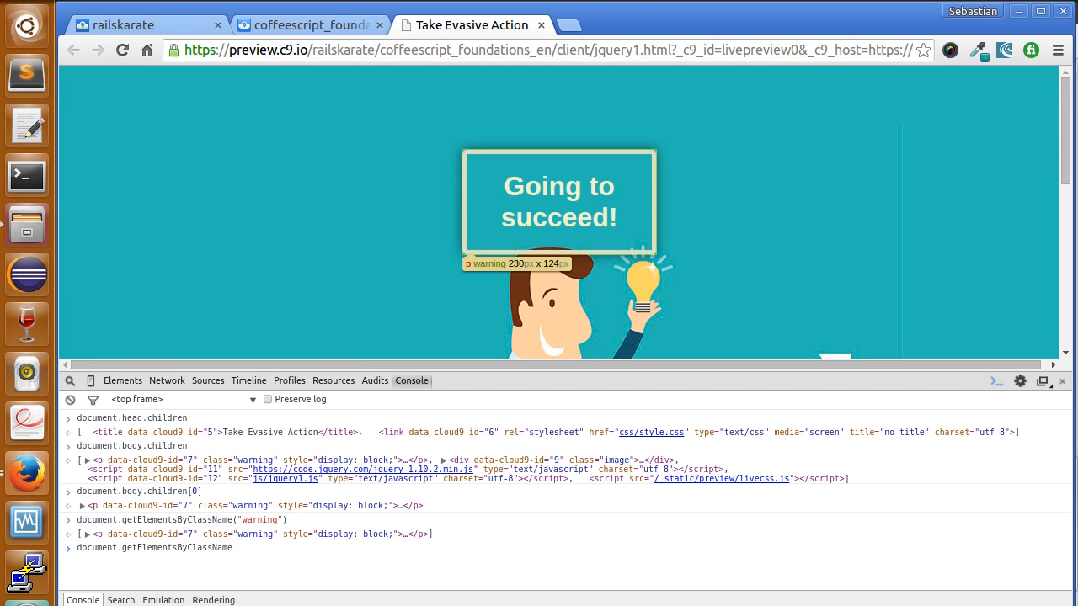
type("document.")
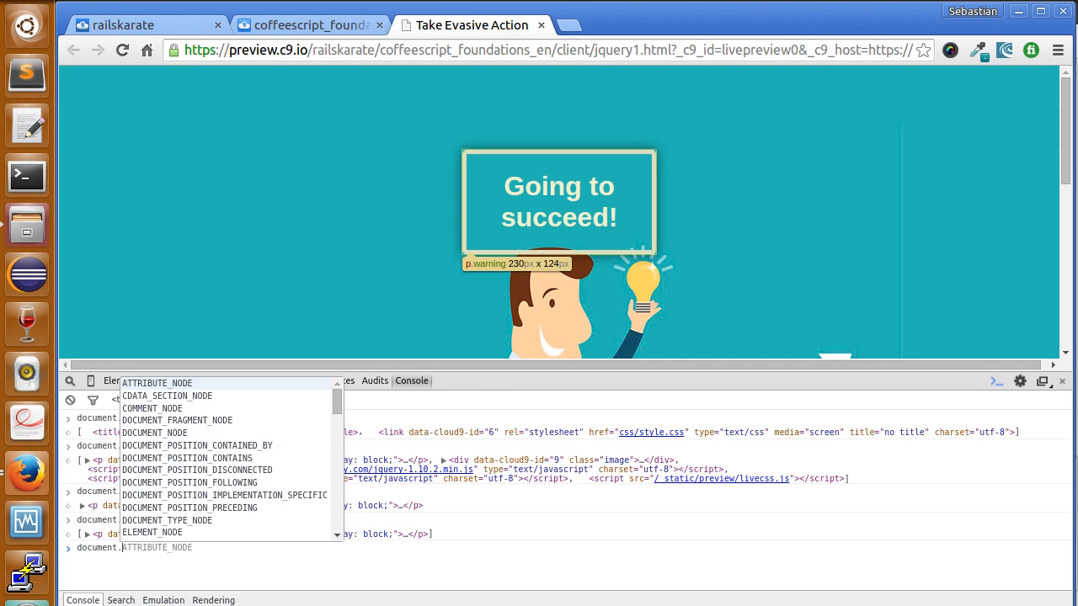
mouse_move(236, 114)
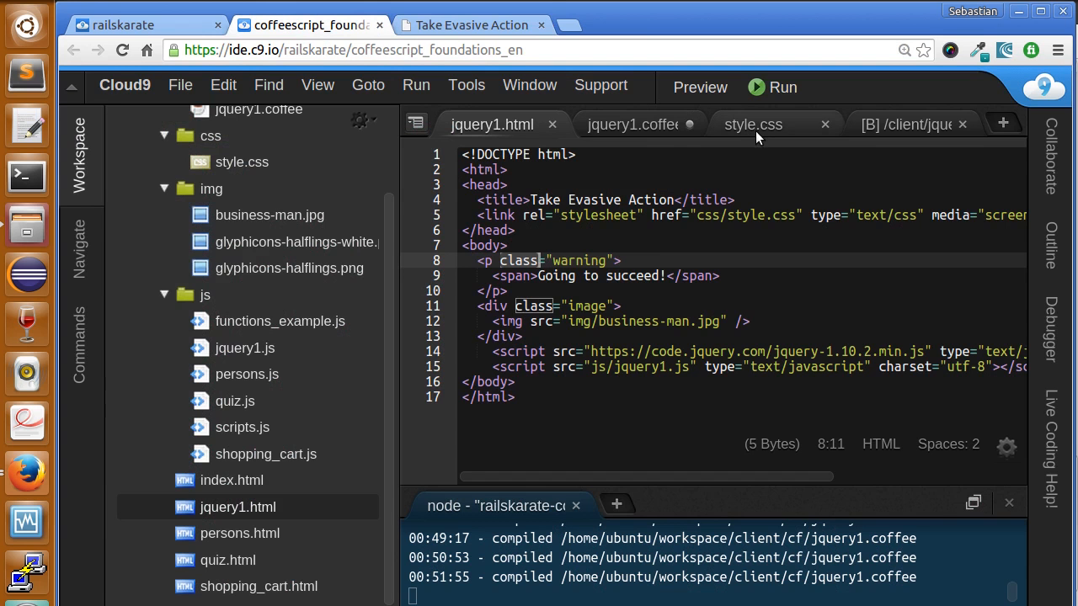
Show the .warning rules in style.css, then return to the Take Evasive Action preview
left_click(752, 124)
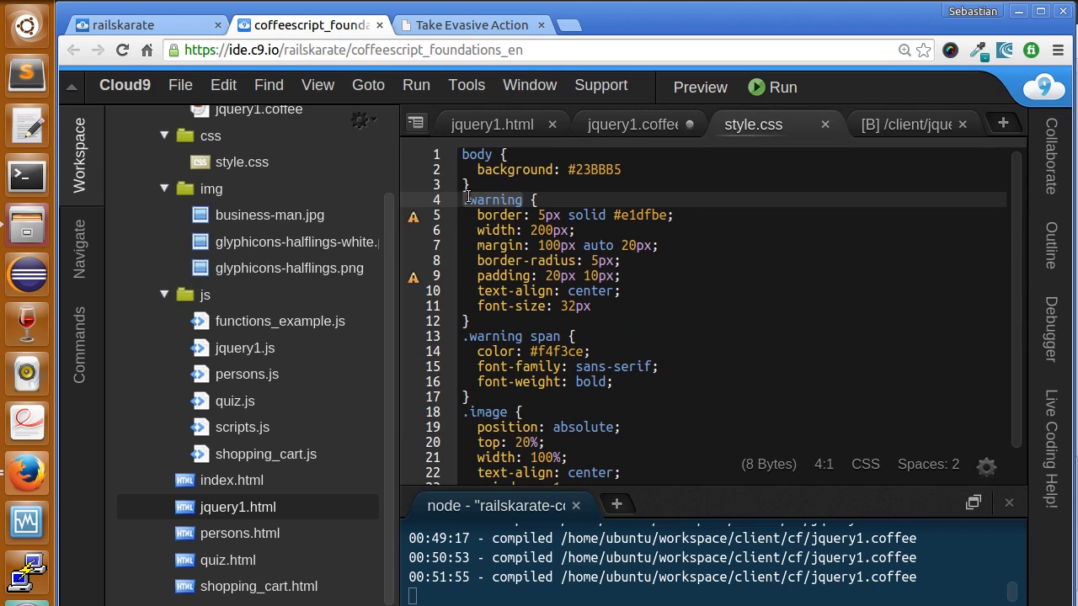
left_click(631, 123)
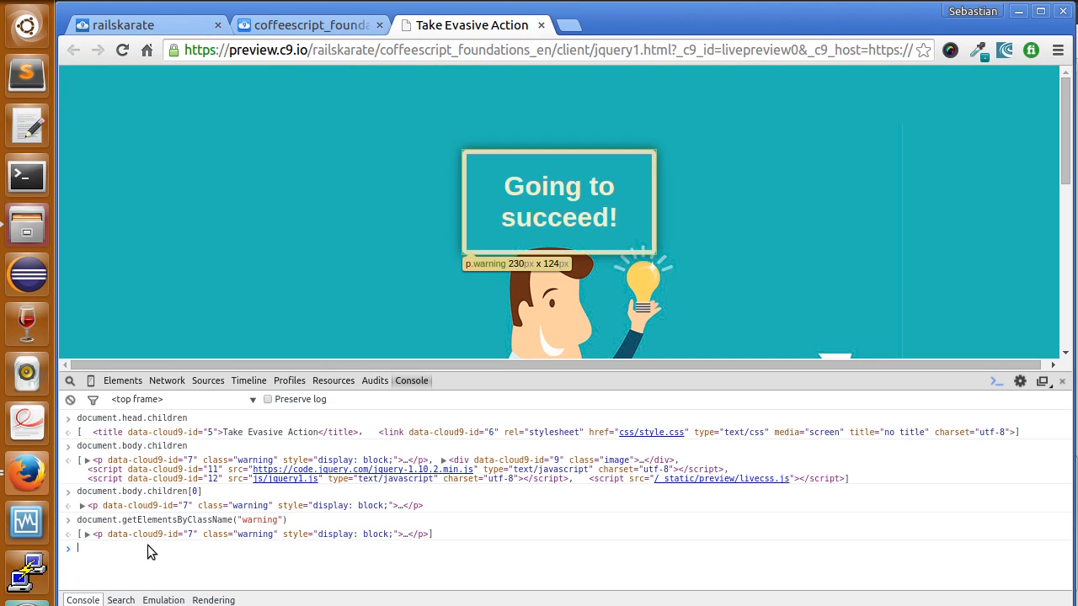
Run $(".warning") in the console to return the warning paragraph
type("$")
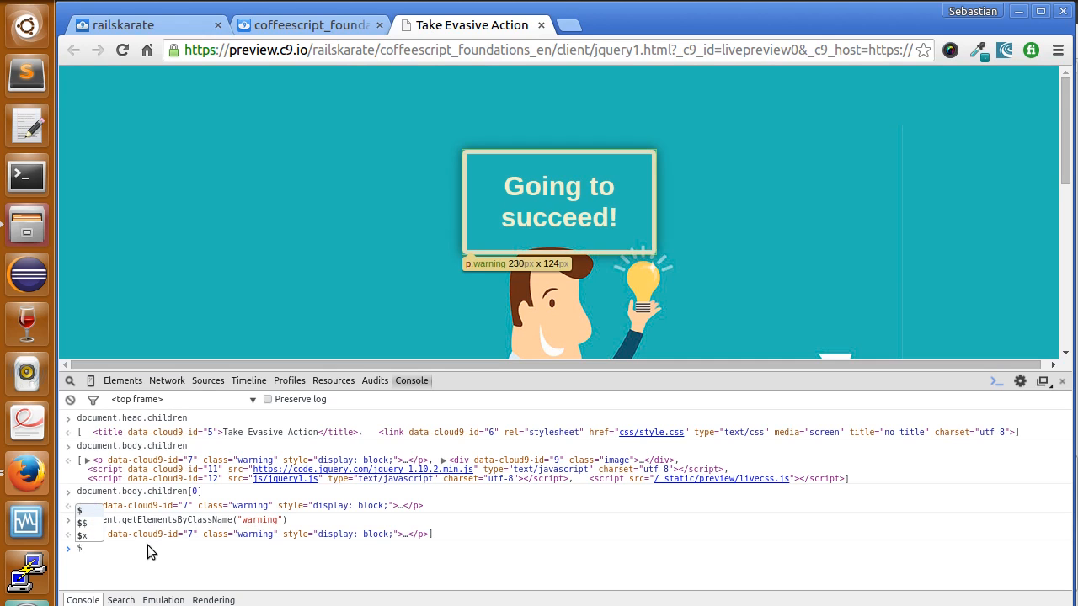
type("$(\"\")")
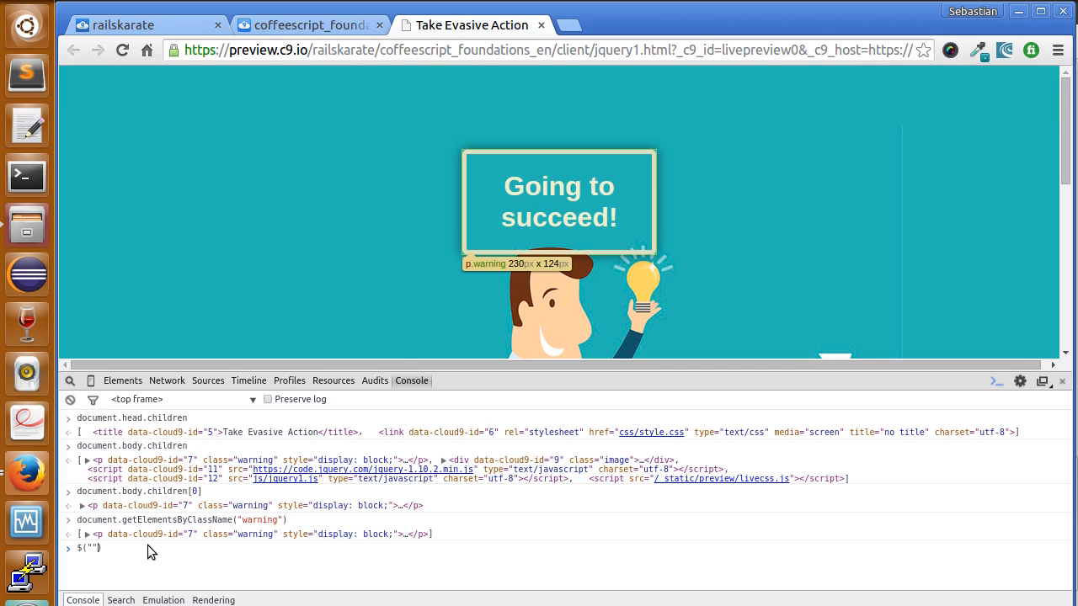
type(".warning")
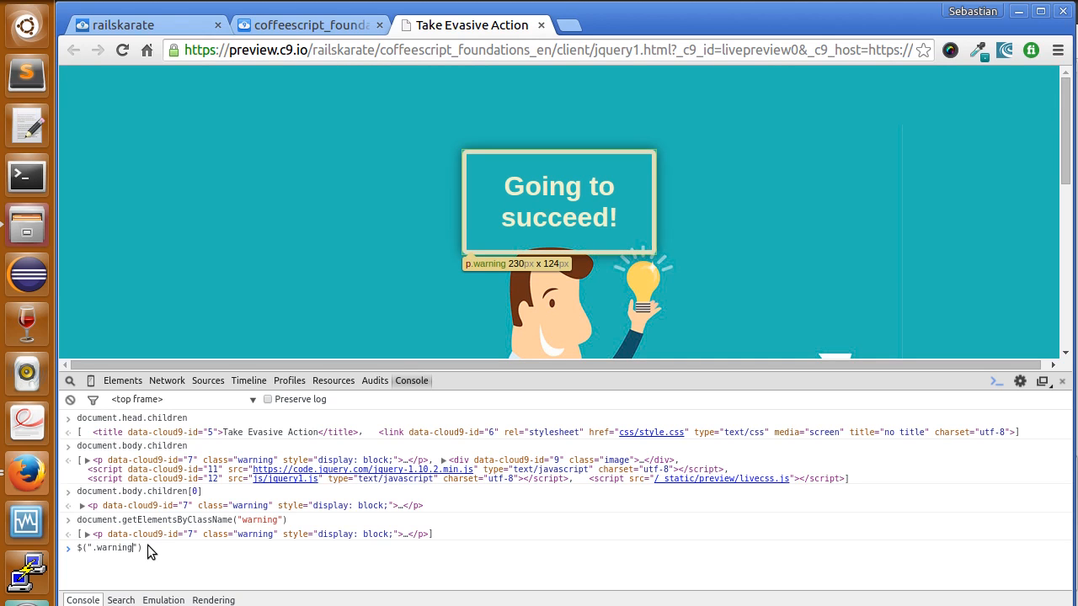
key("Enter")
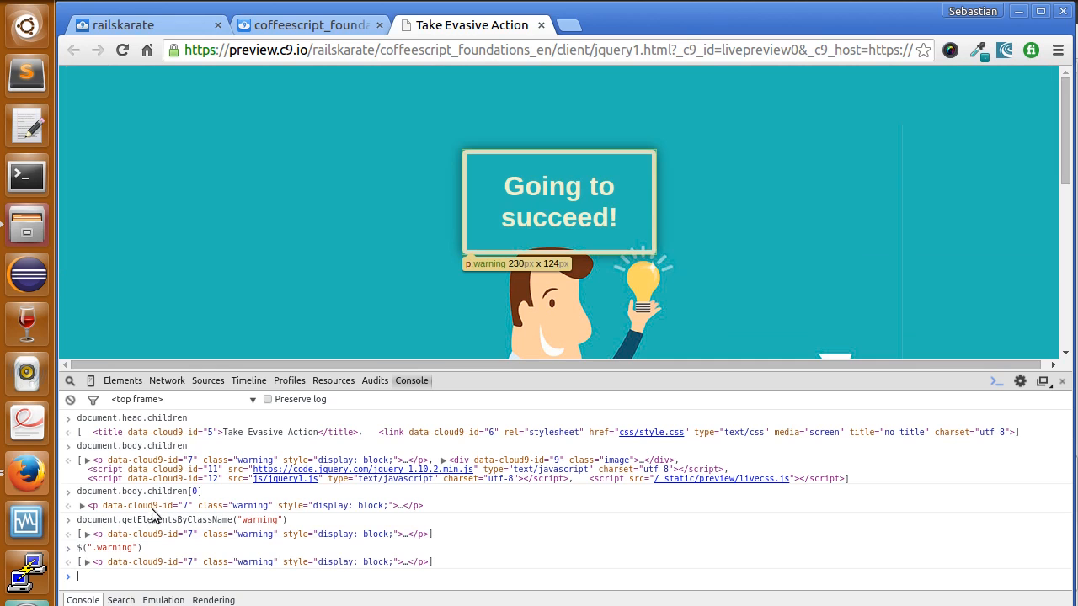
mouse_move(267, 503)
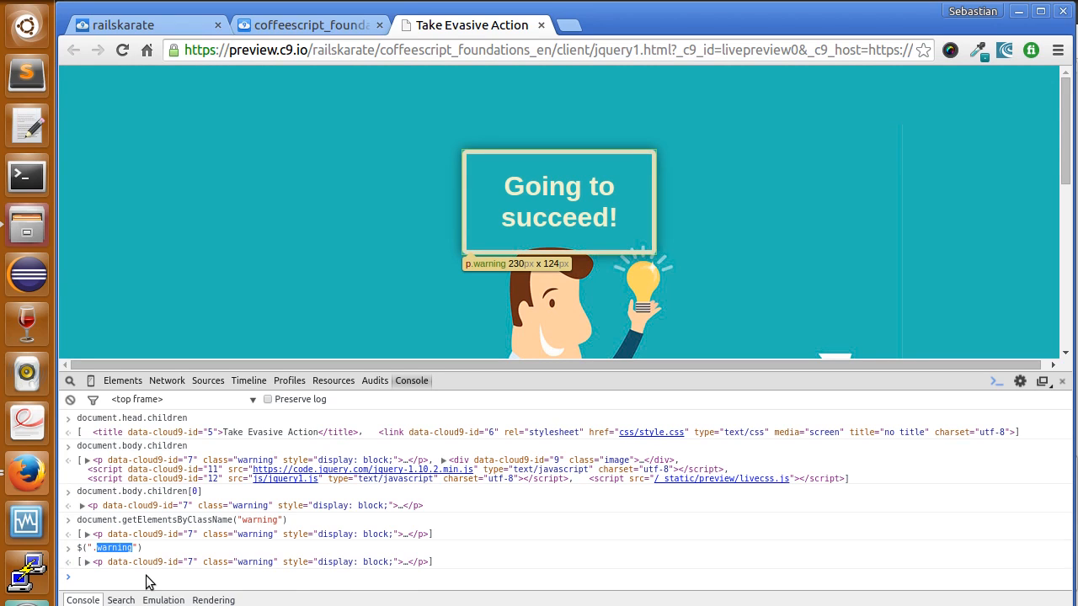
mouse_move(170, 552)
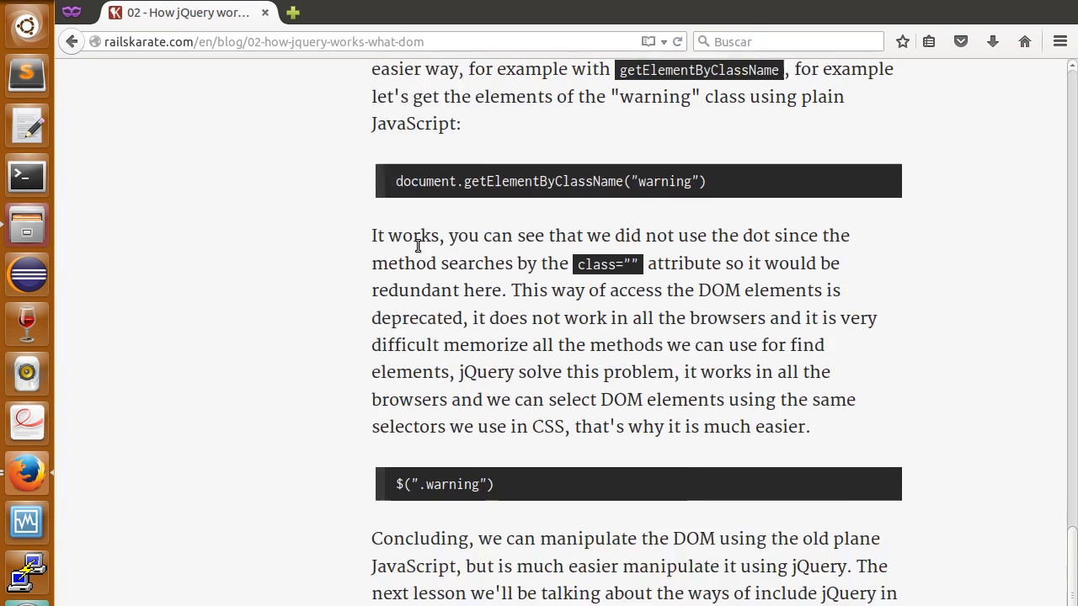
scroll("down", 3)
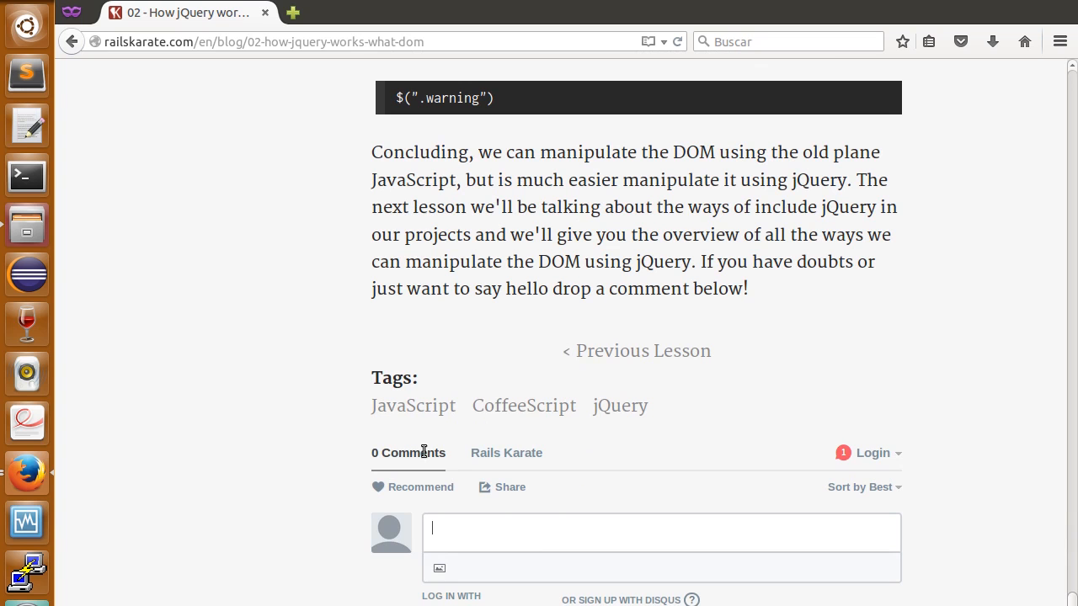
scroll("up", 3)
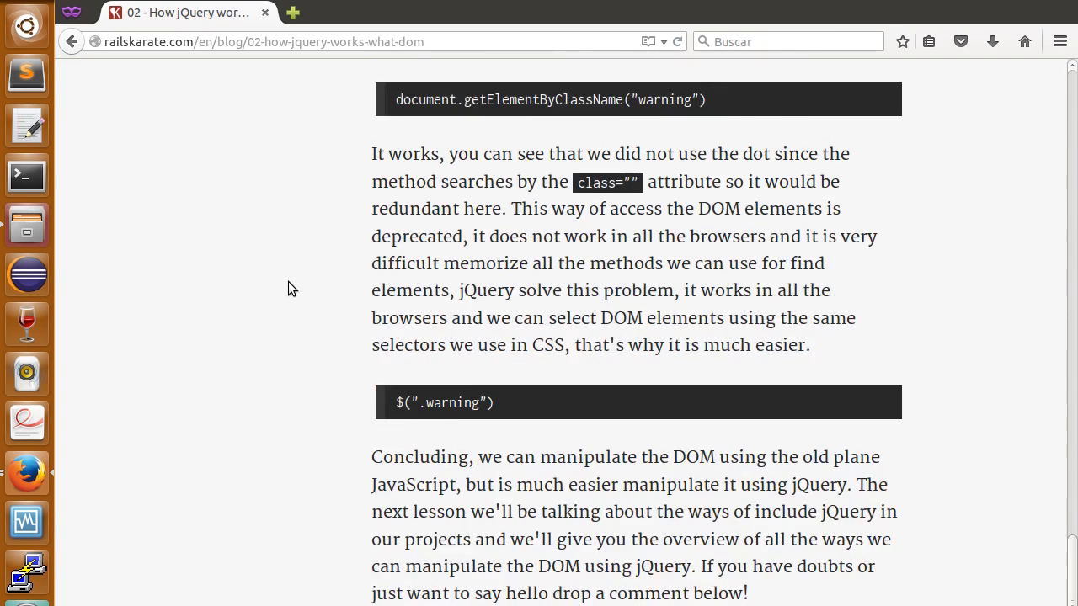
scroll("down", 3)
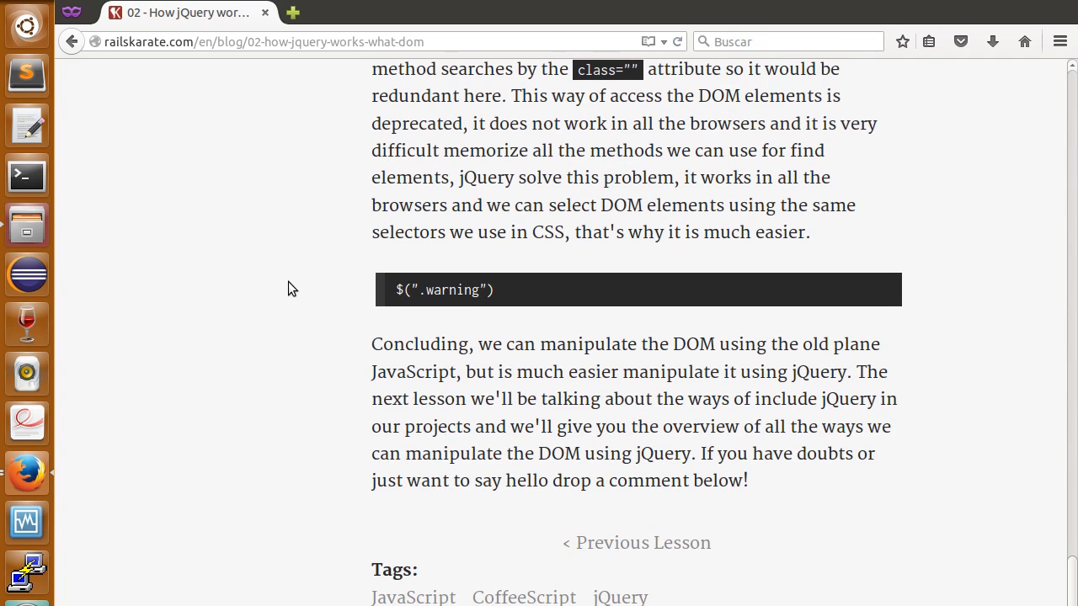